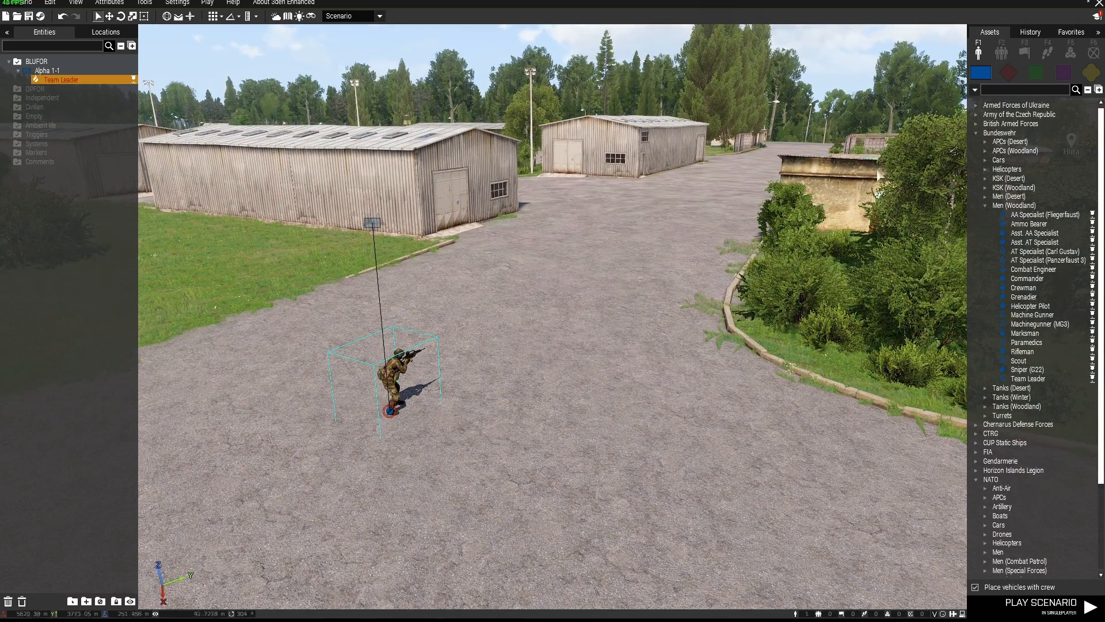
pyautogui.moveTo(1026, 55)
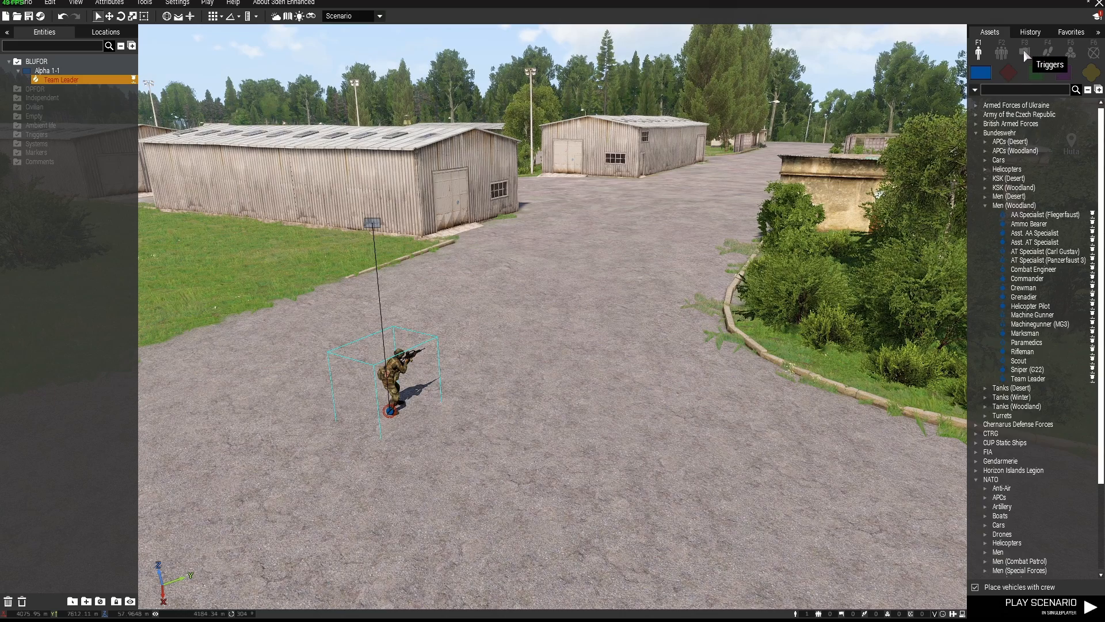
# Step: Place a Trigger from Assets > Triggers on the road near the soldier and select it
pyautogui.click(1024, 53)
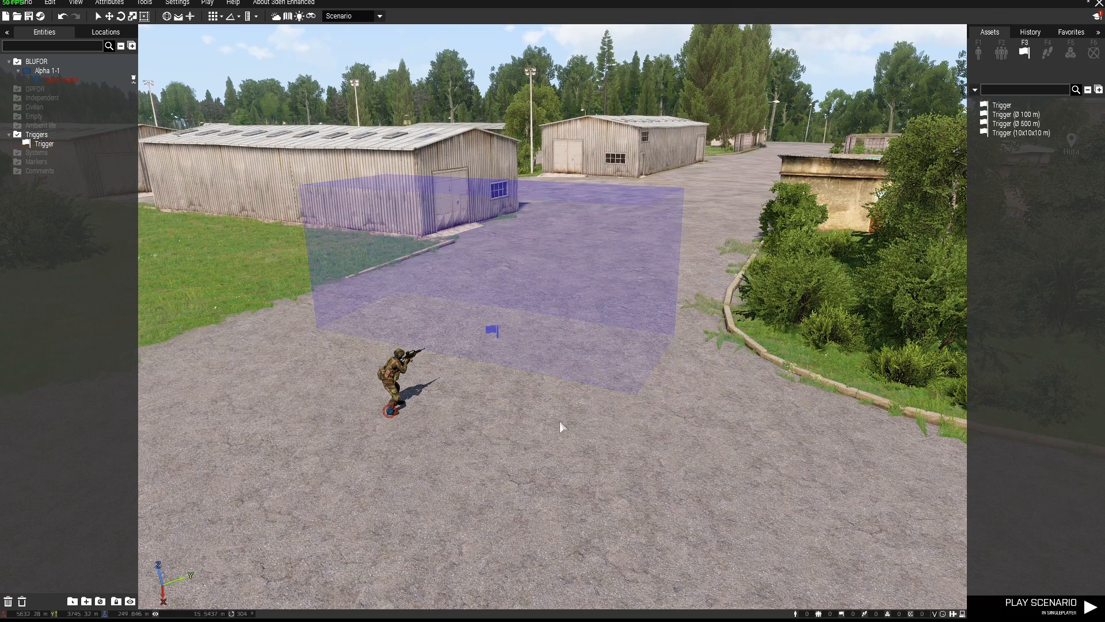
pyautogui.click(44, 144)
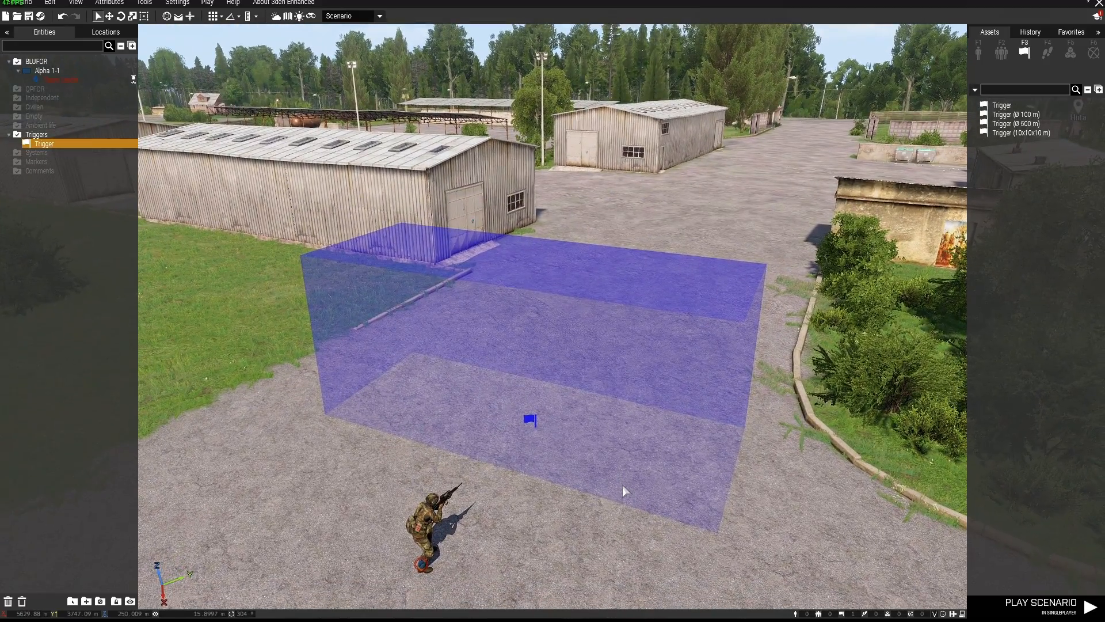
pyautogui.click(1071, 52)
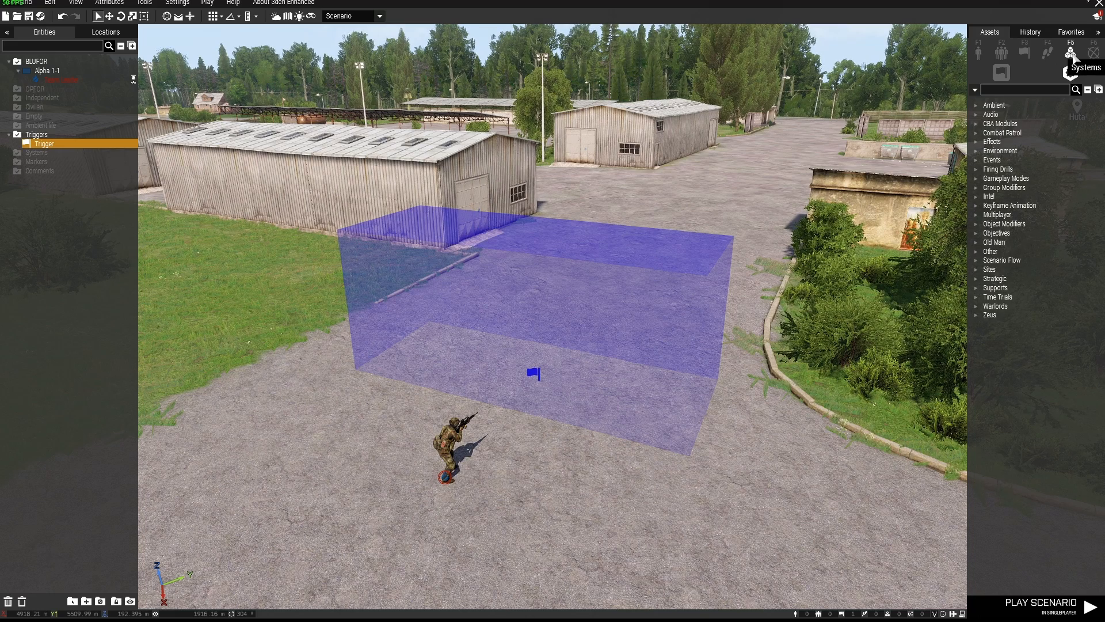
# Step: Place a Create Task module from Systems > Intel on the road
pyautogui.click(990, 196)
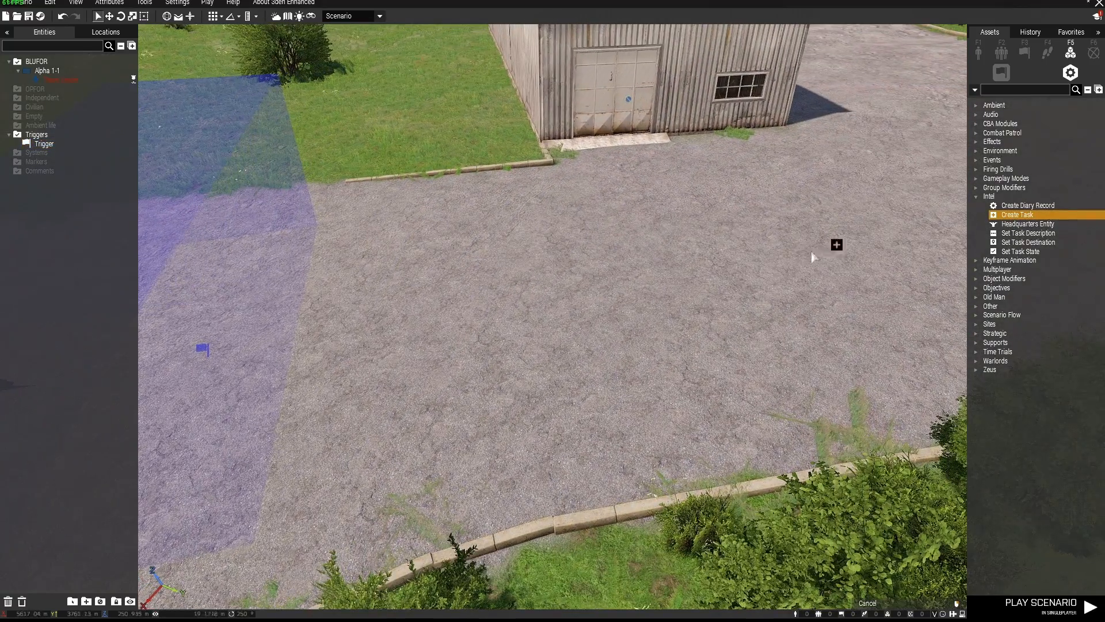
pyautogui.click(835, 244)
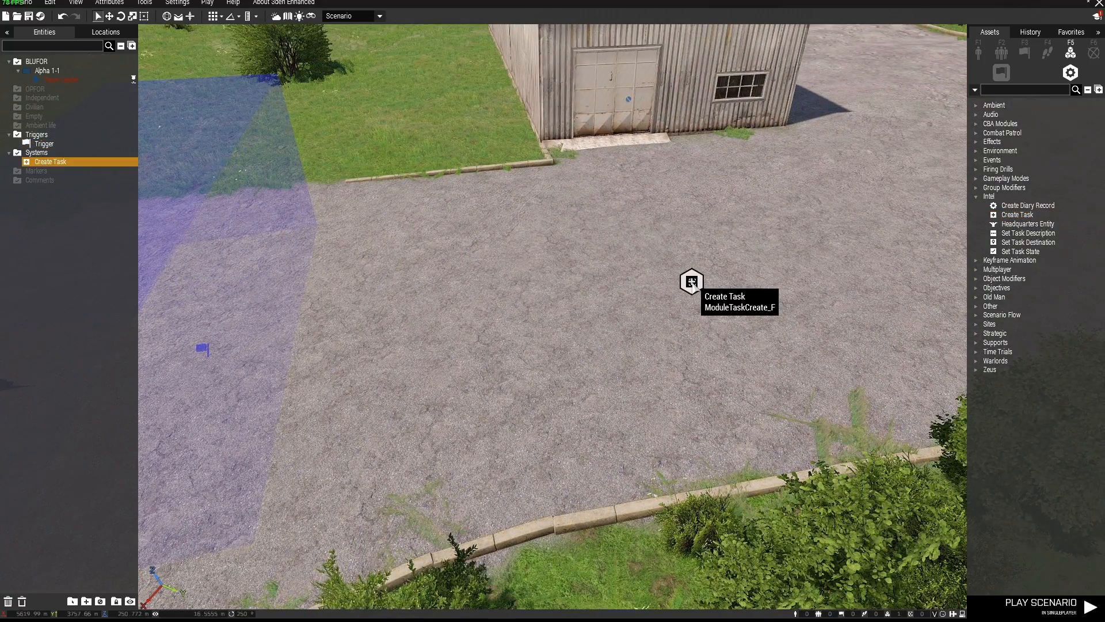
pyautogui.moveTo(1020, 251)
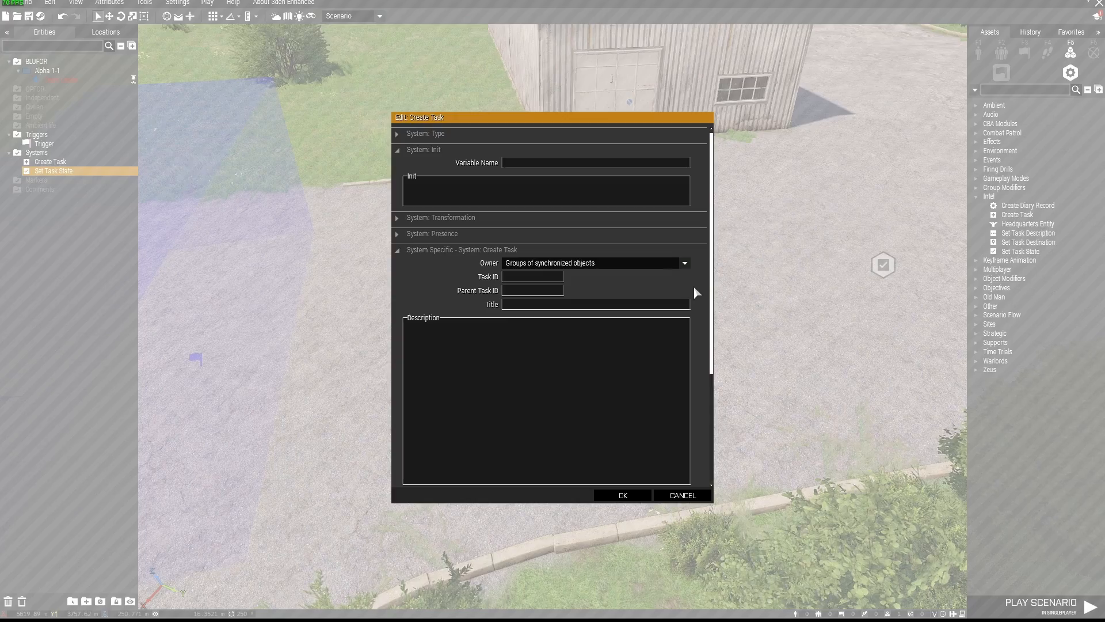
pyautogui.moveTo(688, 269)
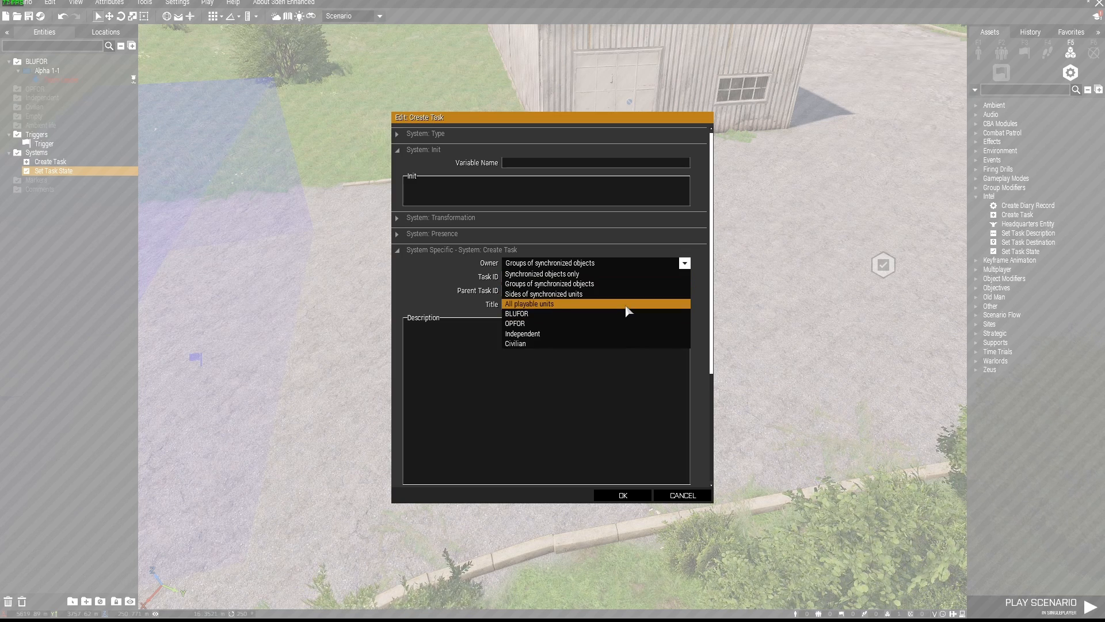
# Step: Configure the task as task1 'Move to here' for all playable units, starting Assigned
pyautogui.click(530, 304)
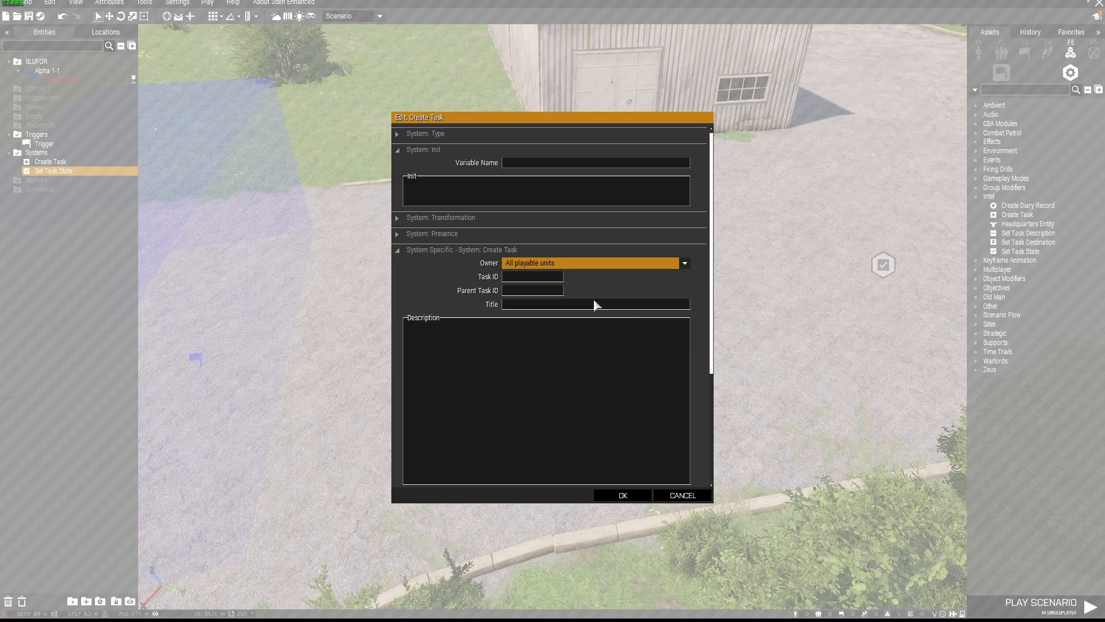
pyautogui.write('task1')
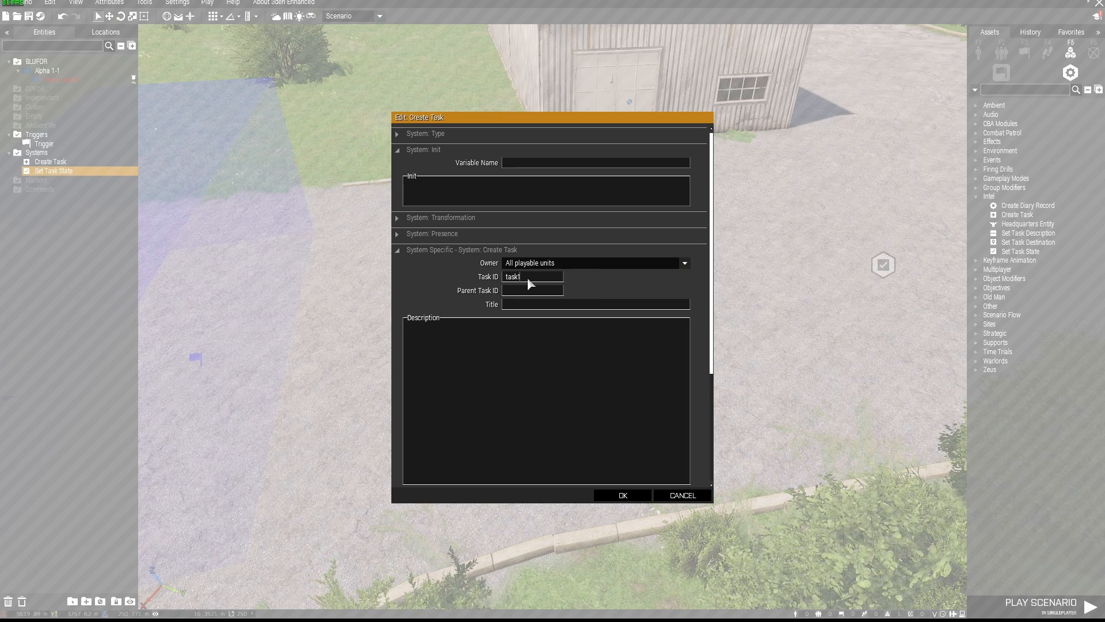
pyautogui.write('Move to here')
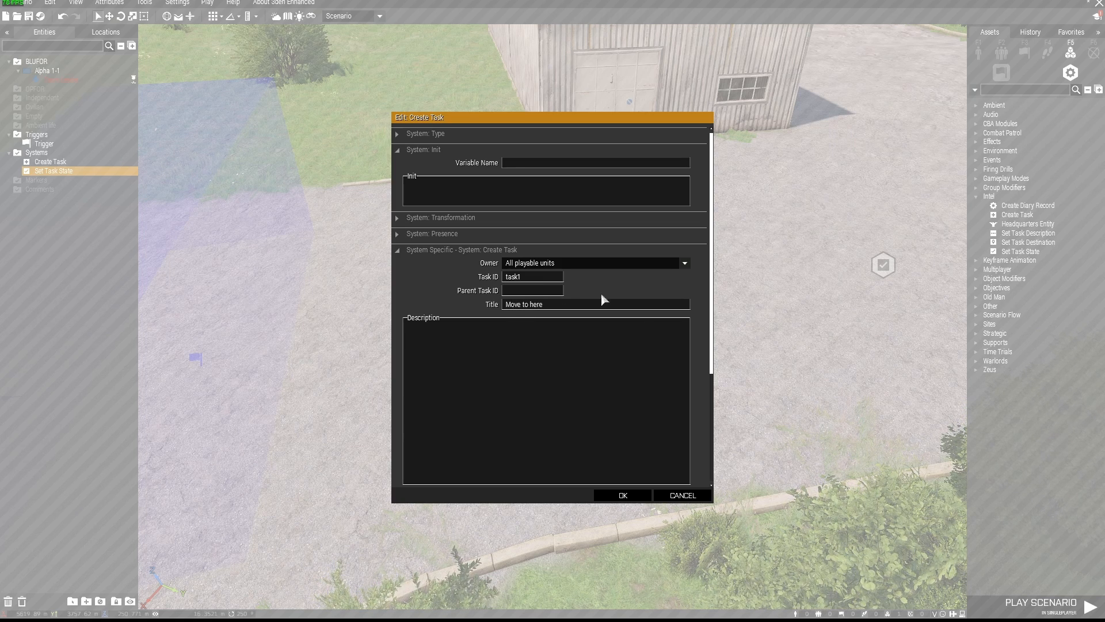
pyautogui.scroll(-3)
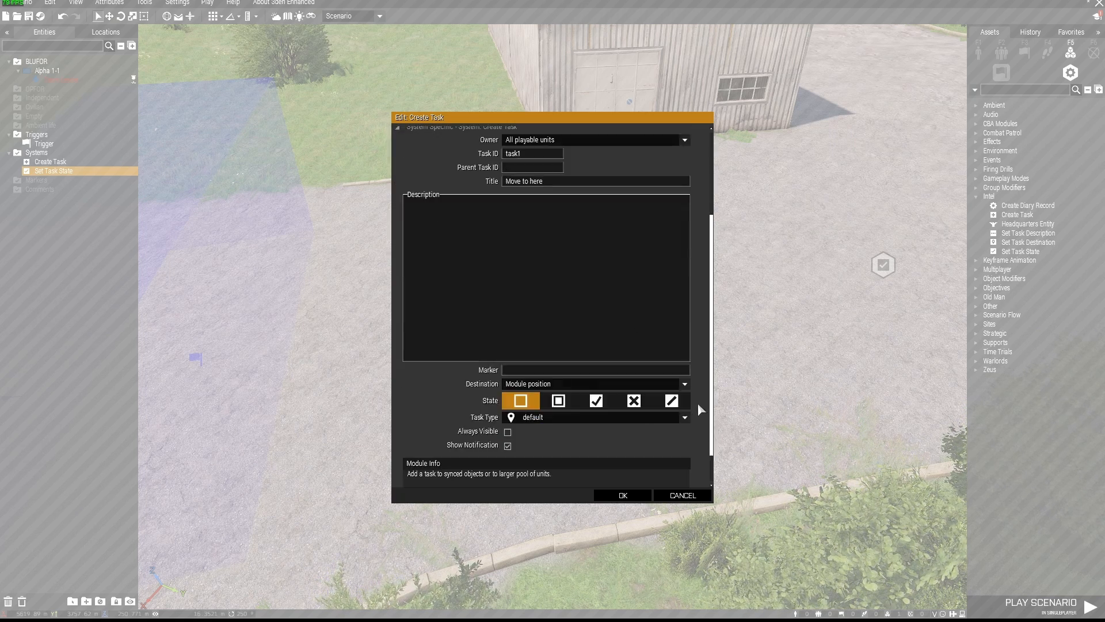
pyautogui.click(557, 401)
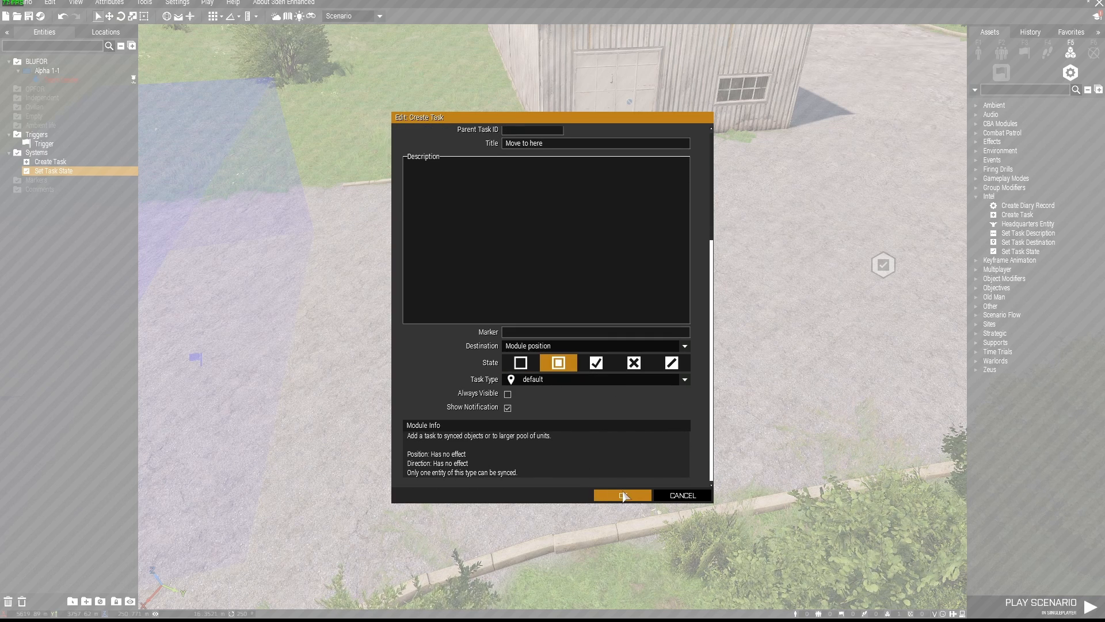
pyautogui.click(681, 379)
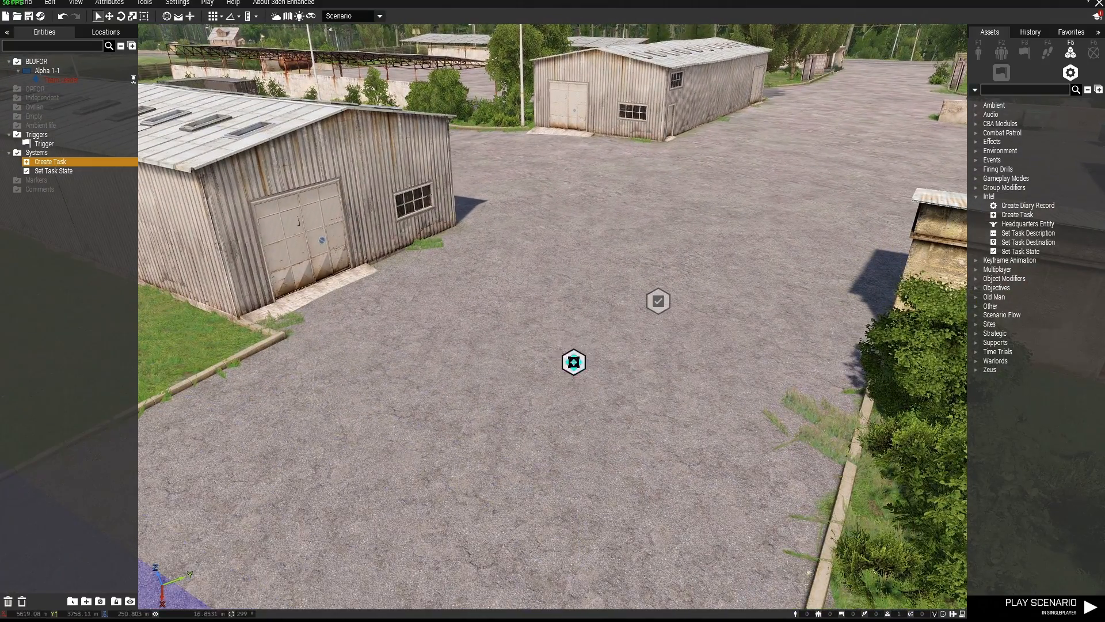
# Step: Set the Set Task State module's state and sync it to the Create Task module
pyautogui.click(52, 171)
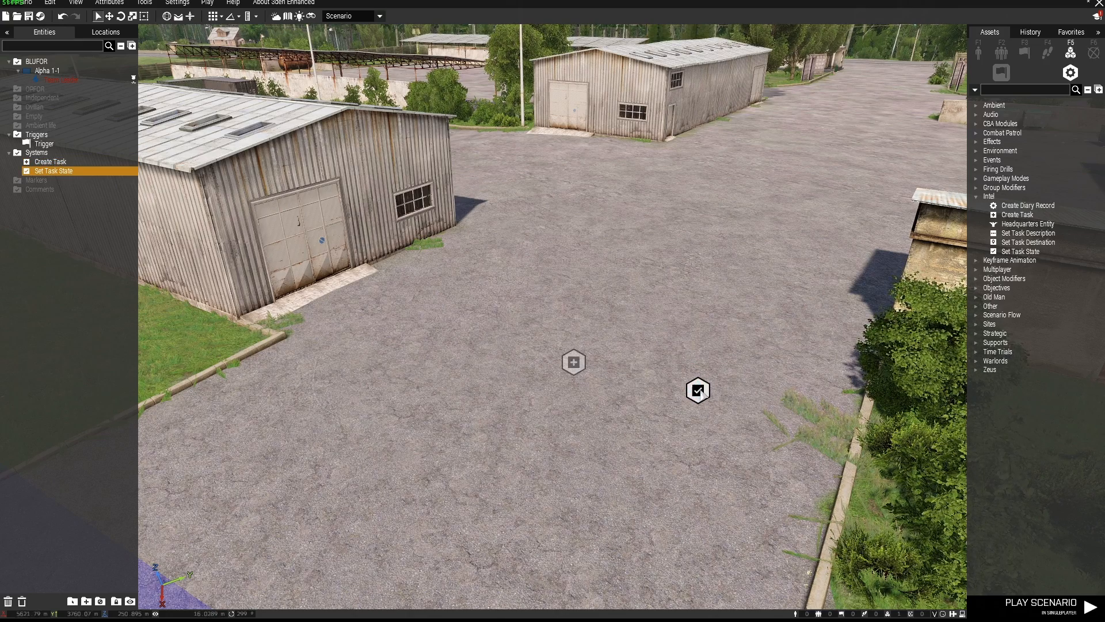
pyautogui.doubleClick(697, 390)
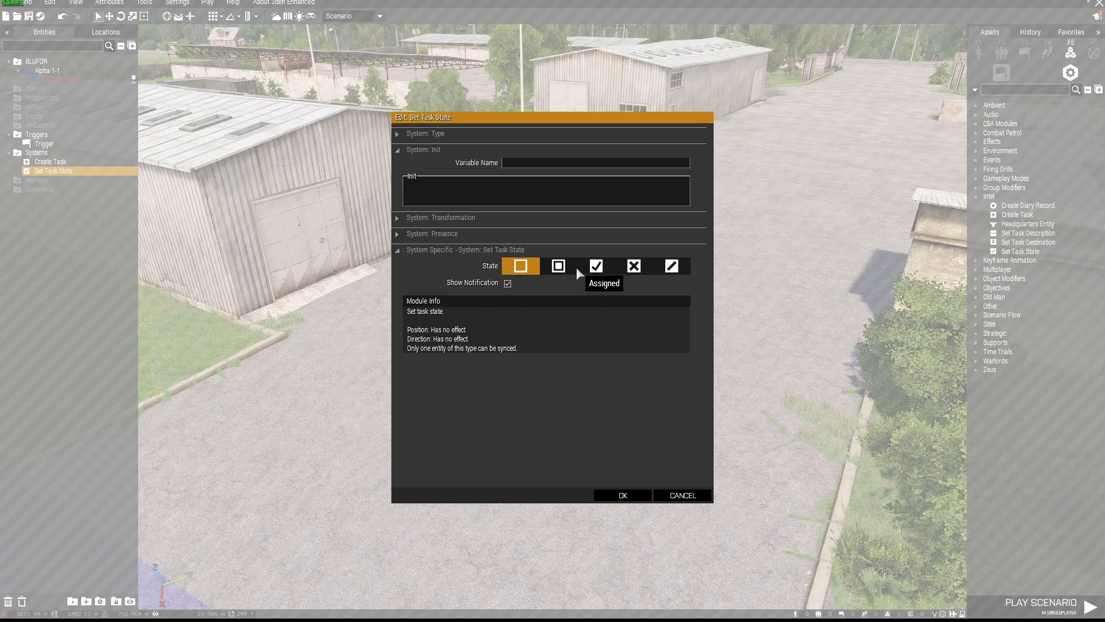
pyautogui.click(620, 494)
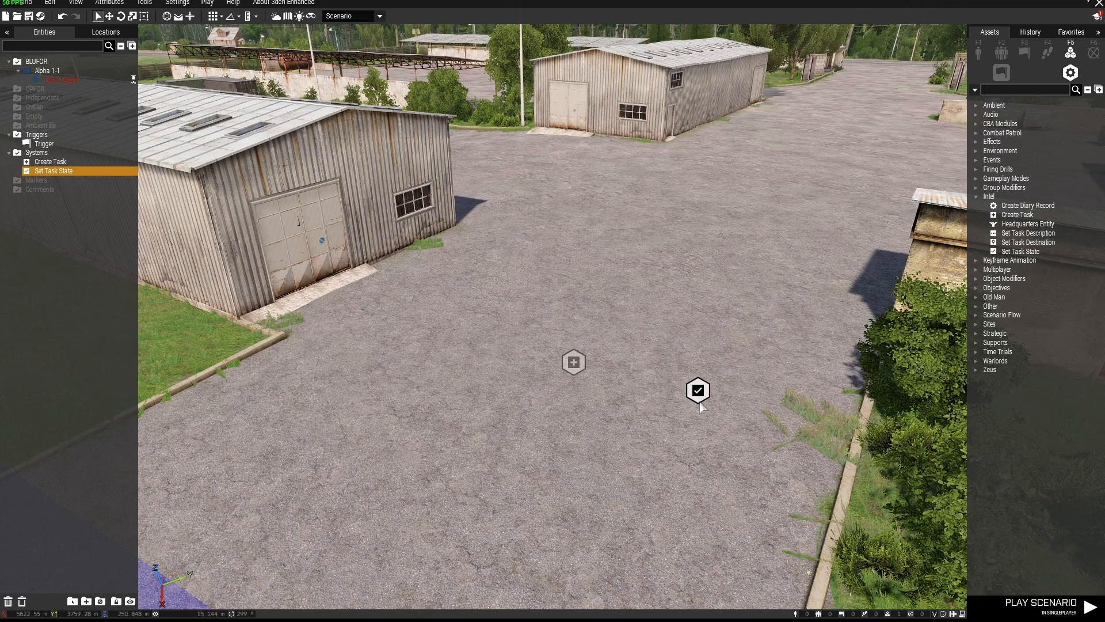
pyautogui.rightClick(698, 392)
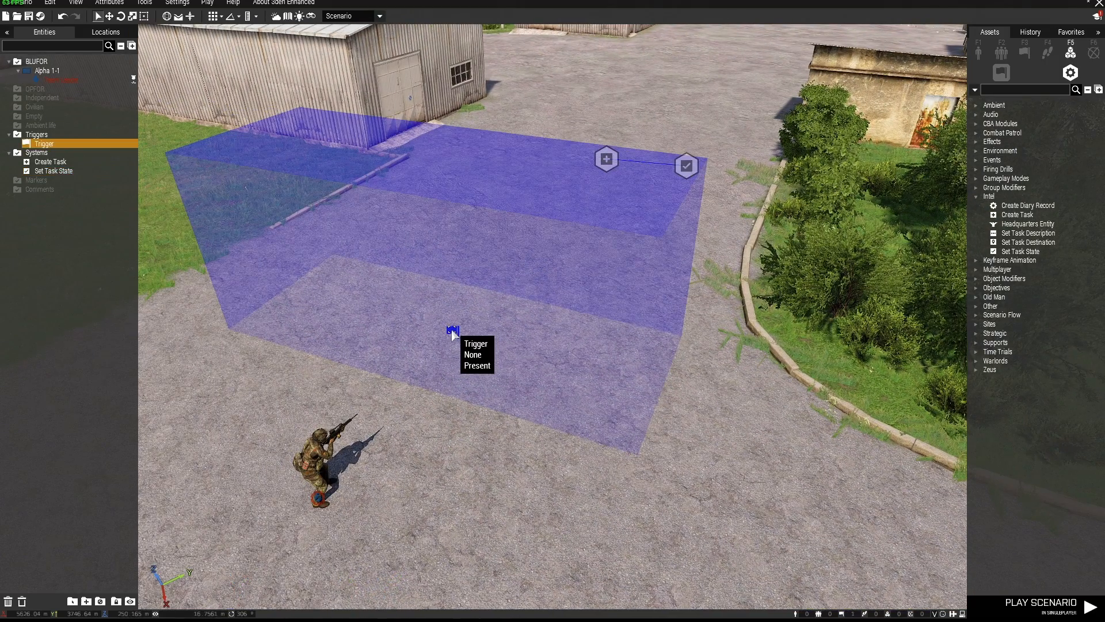
# Step: Set the first trigger's Activation to Any Player and sync it to the Create Task module
pyautogui.doubleClick(451, 332)
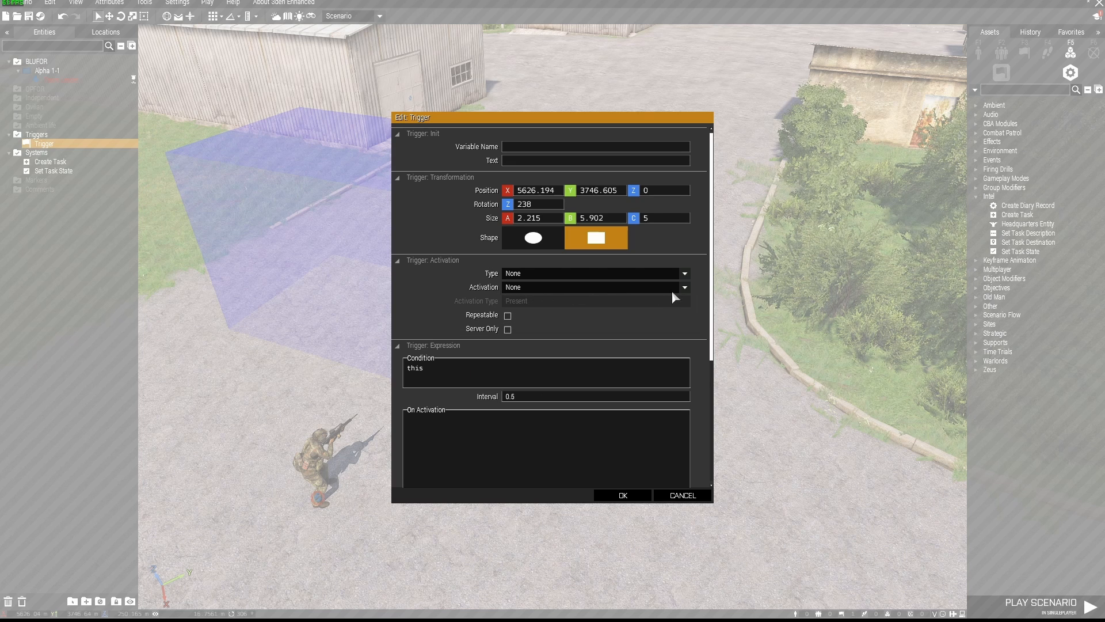
pyautogui.click(592, 286)
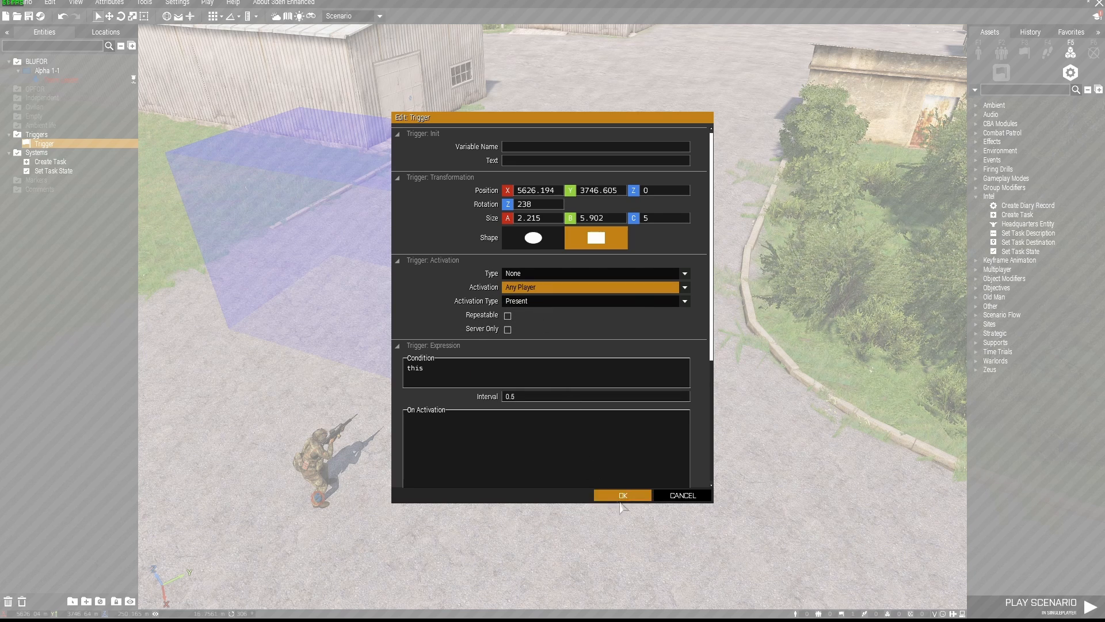
pyautogui.click(620, 494)
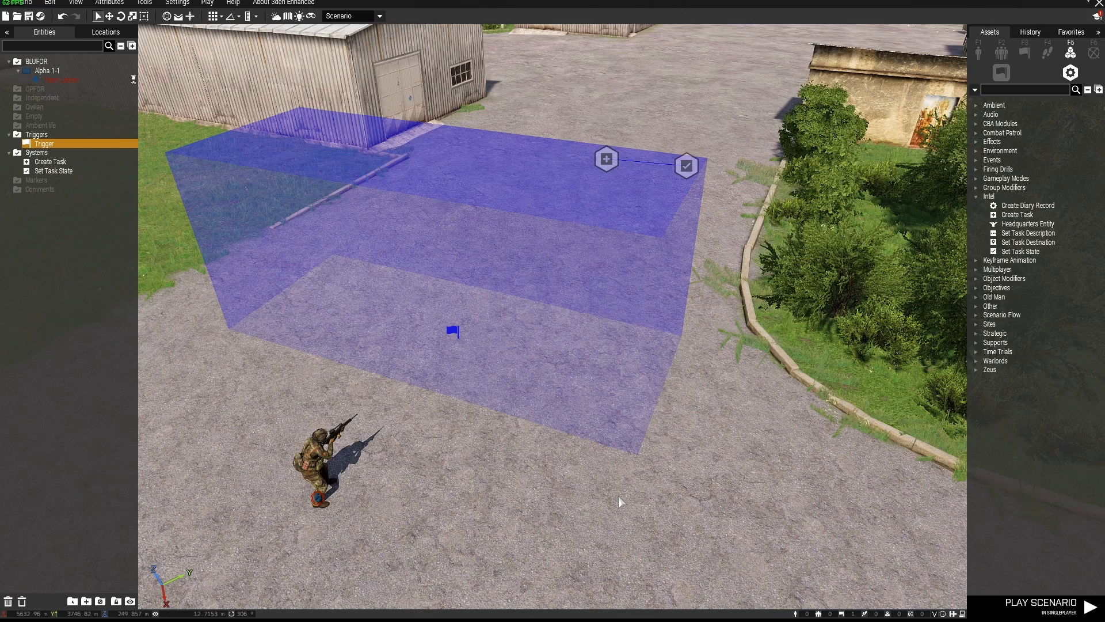
pyautogui.rightClick(453, 331)
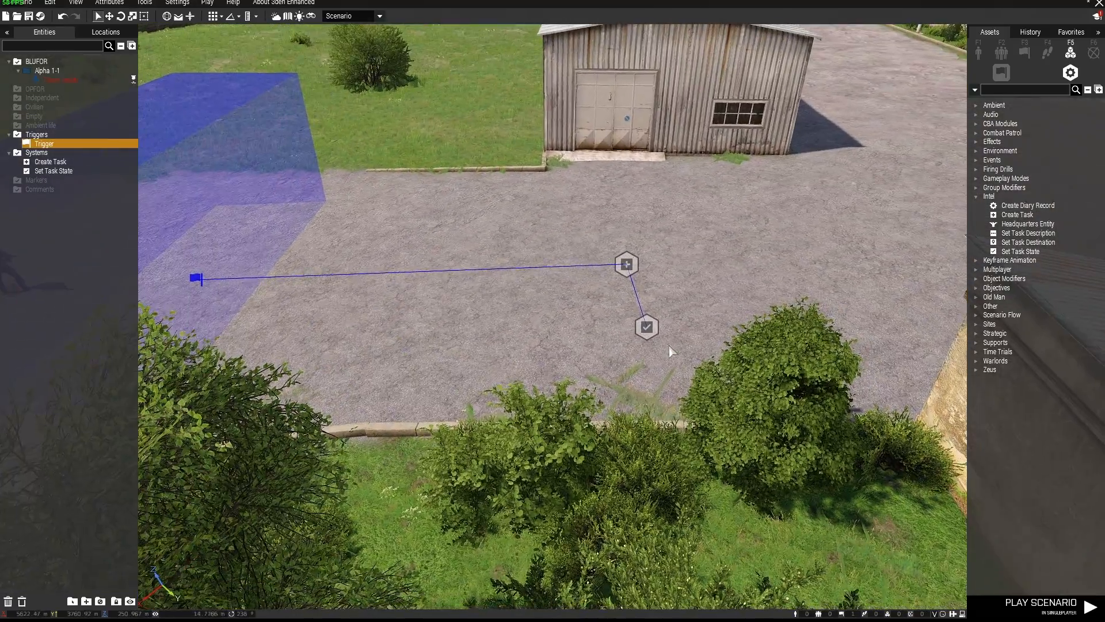
pyautogui.moveTo(1047, 50)
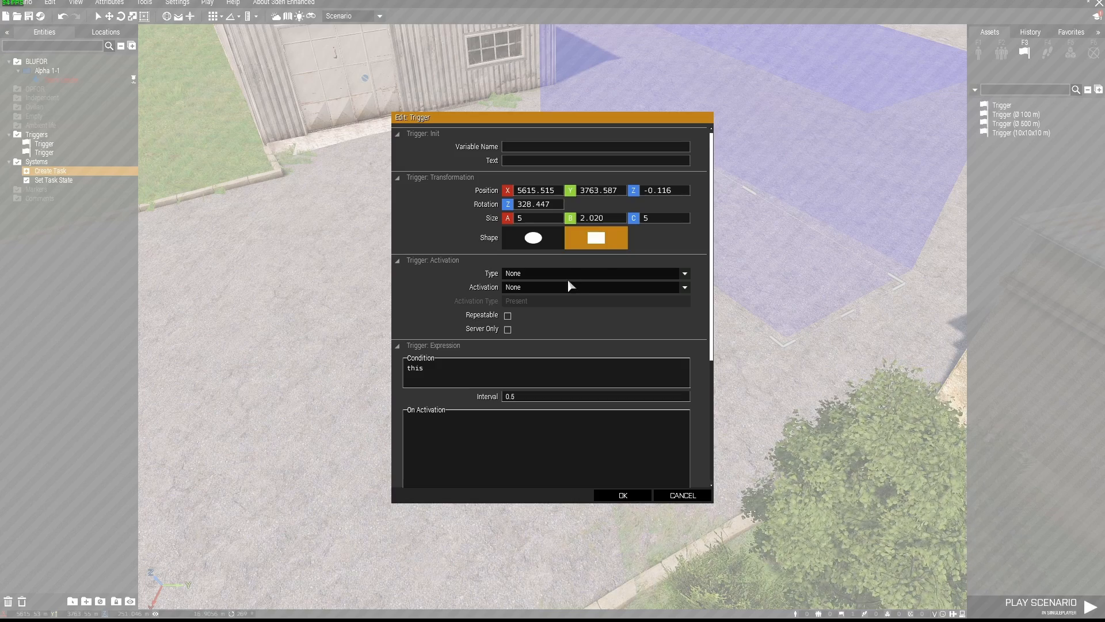
# Step: Set the second trigger's Activation to Any Player and sync the Set Task State module to it
pyautogui.click(683, 287)
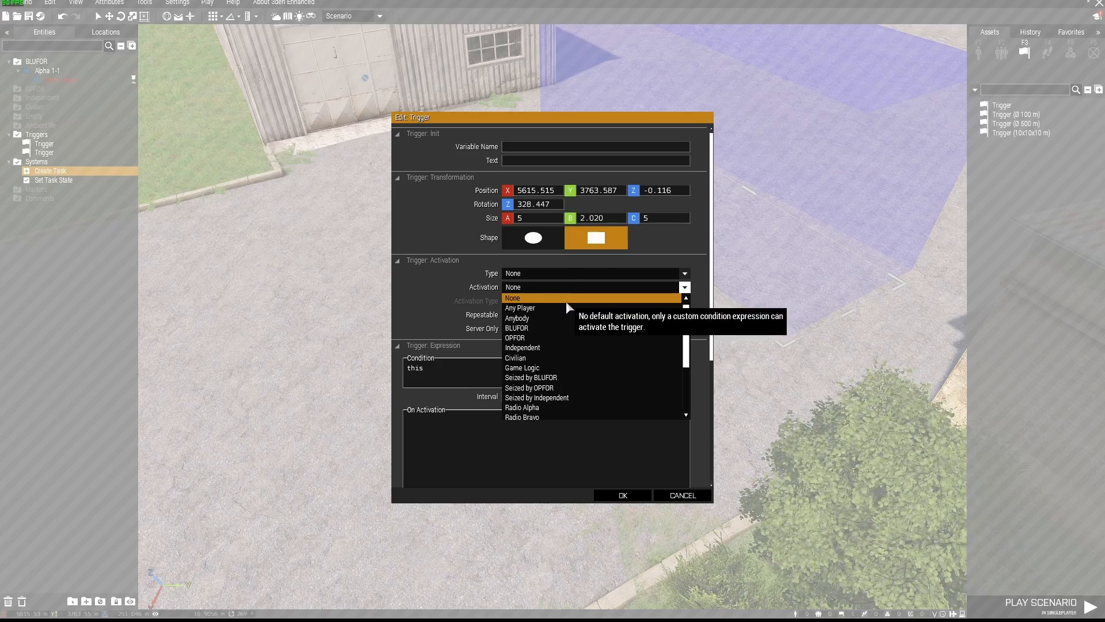
pyautogui.click(520, 308)
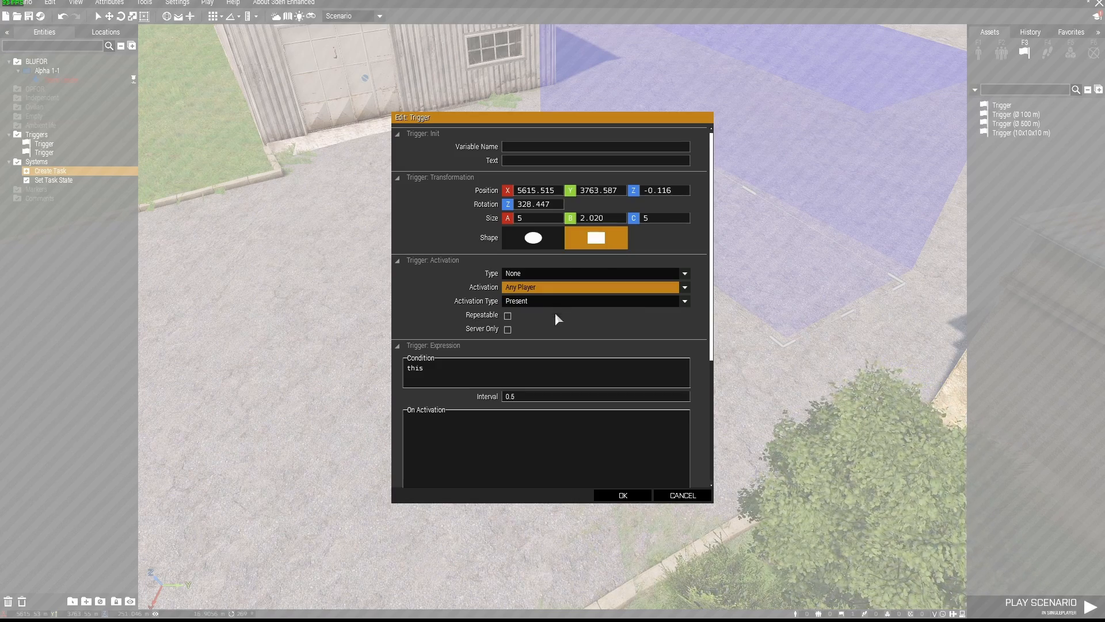
pyautogui.click(621, 495)
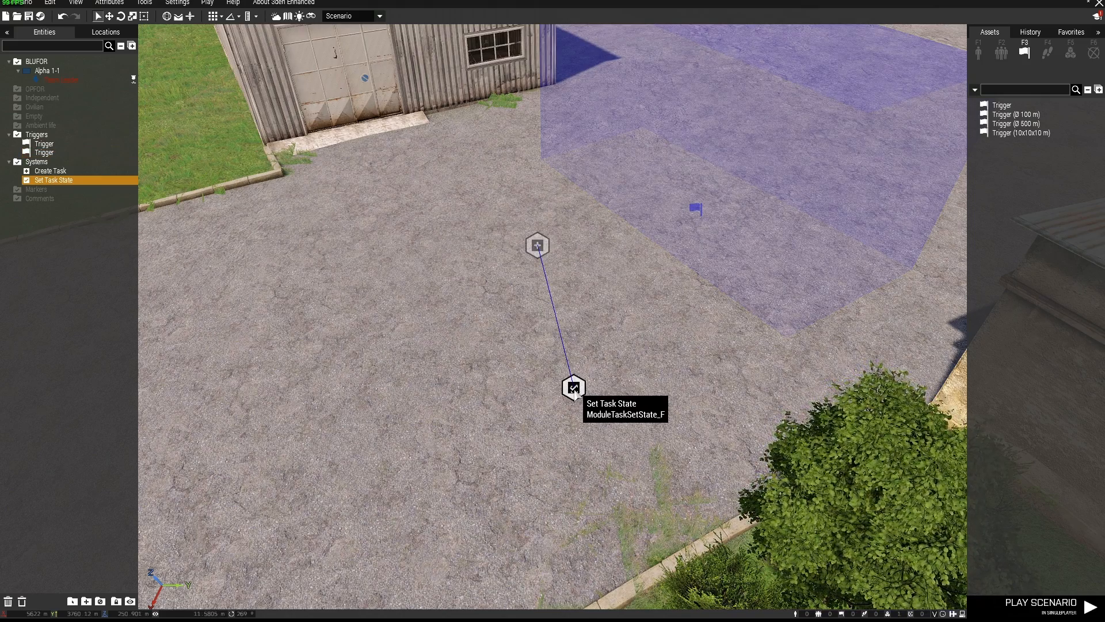
pyautogui.rightClick(574, 388)
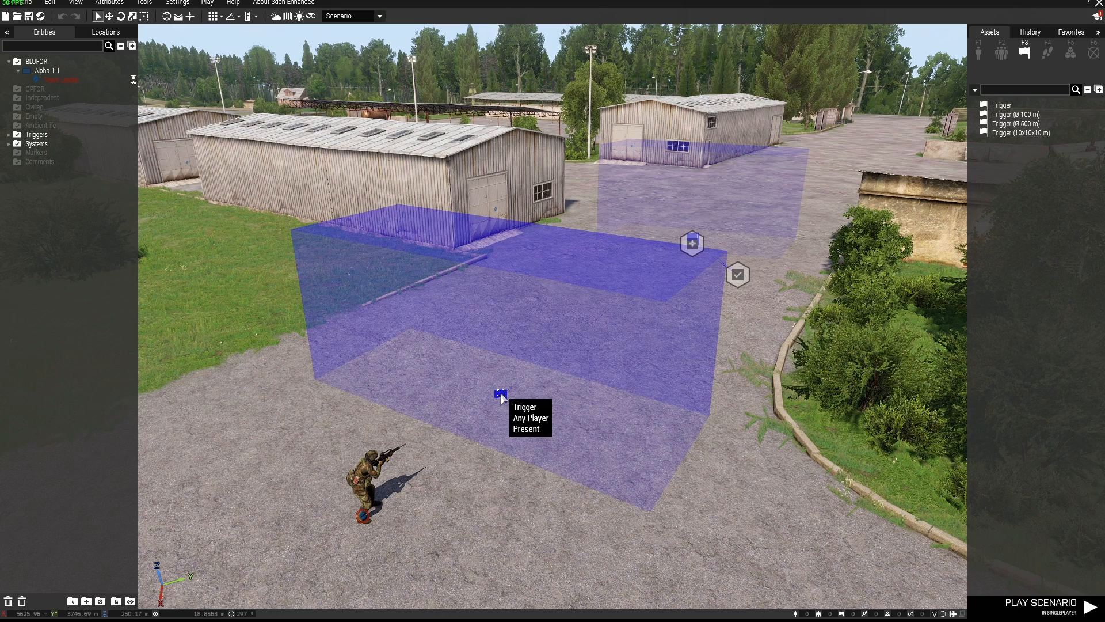
# Step: Change the first trigger's Activation from Any Player to Radio Alpha
pyautogui.click(35, 134)
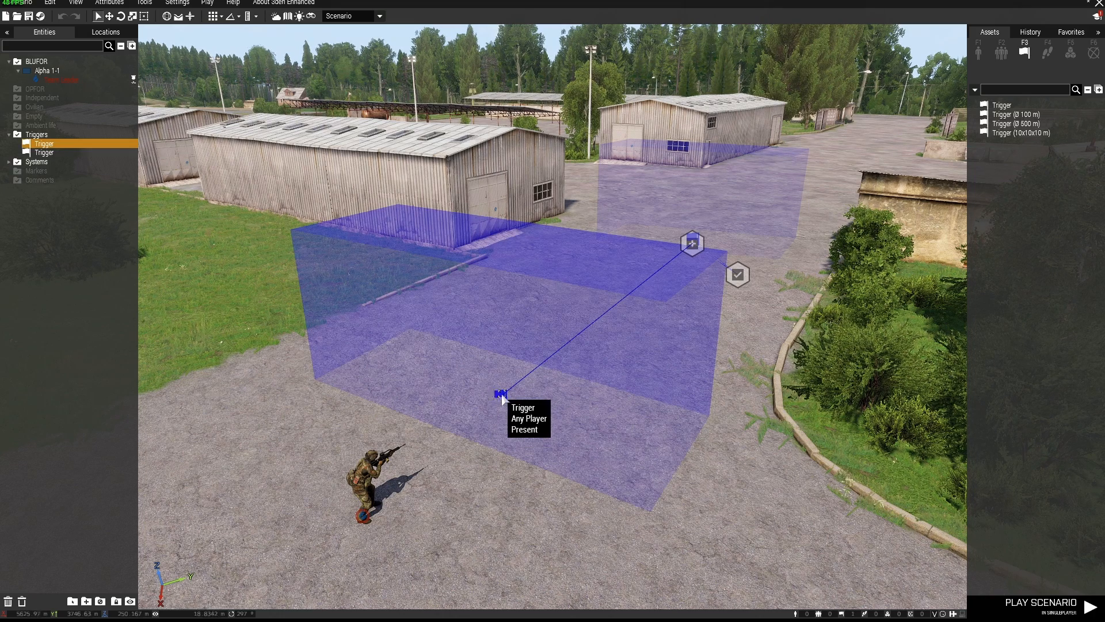
pyautogui.doubleClick(501, 392)
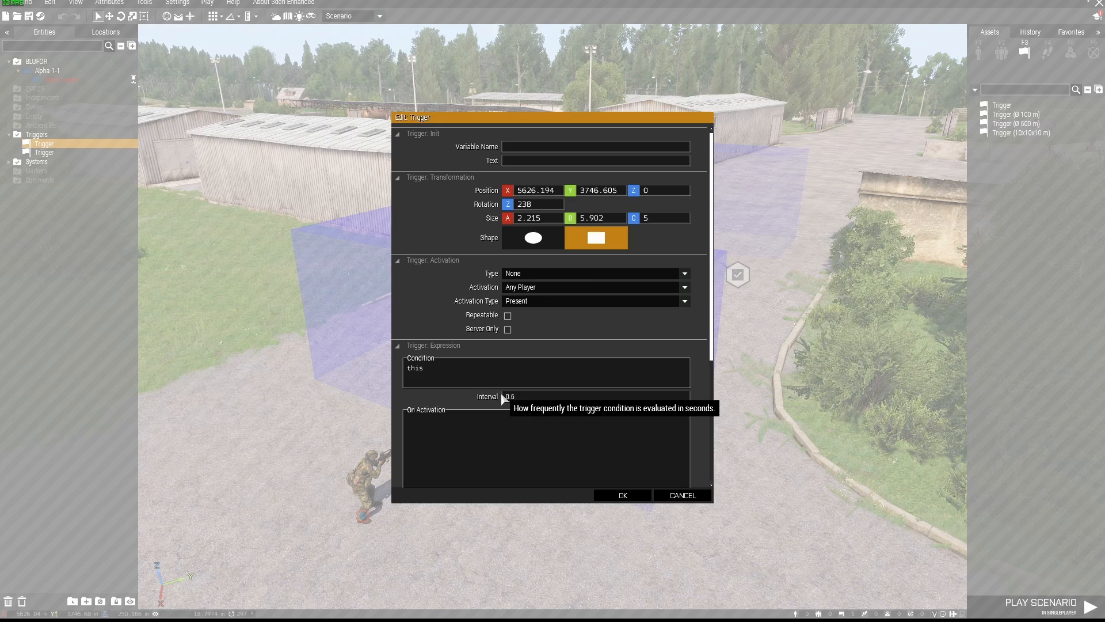
pyautogui.moveTo(557, 291)
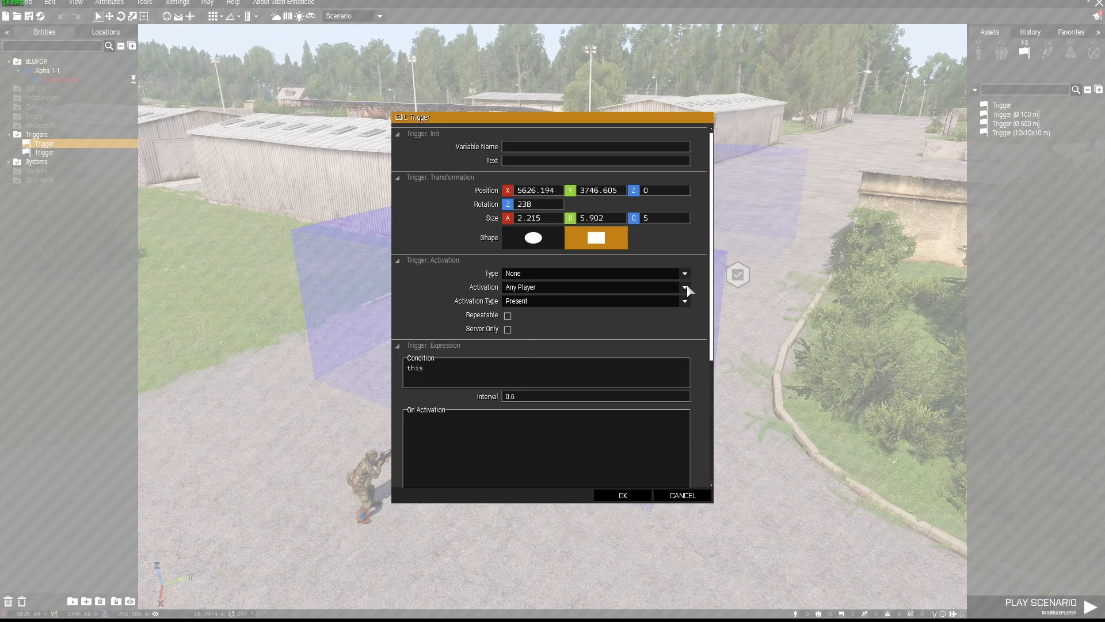
pyautogui.click(683, 300)
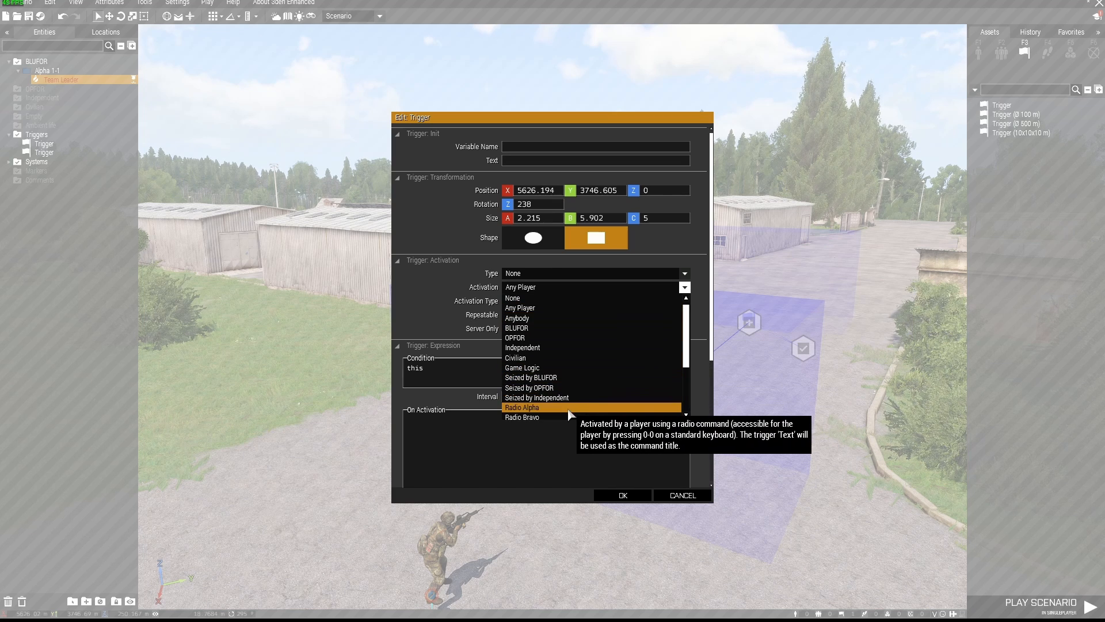
pyautogui.click(523, 407)
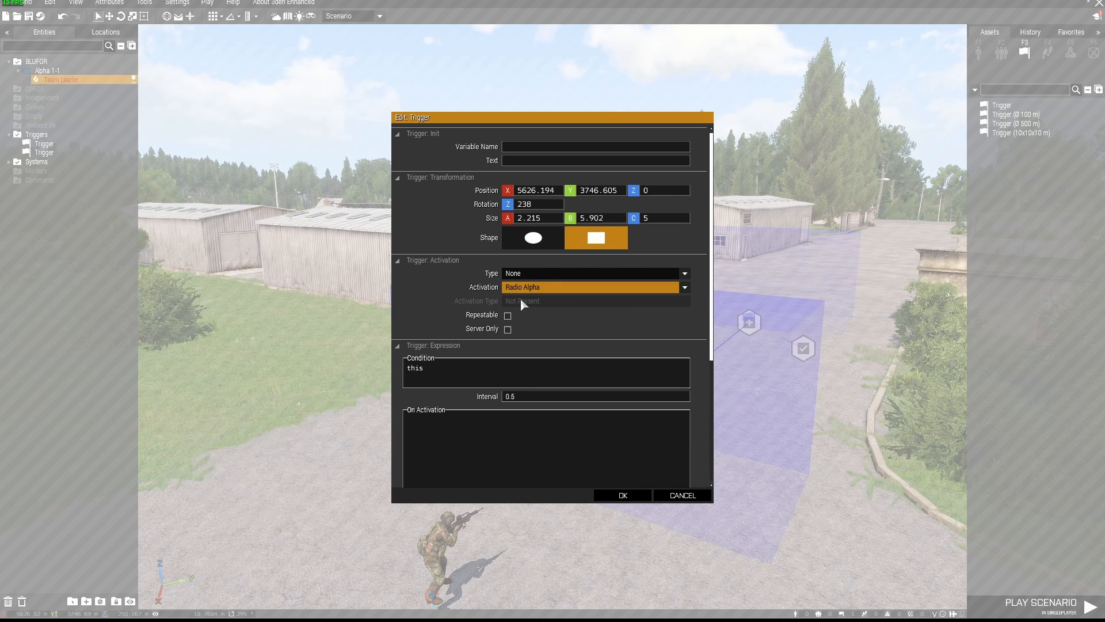
pyautogui.moveTo(522, 296)
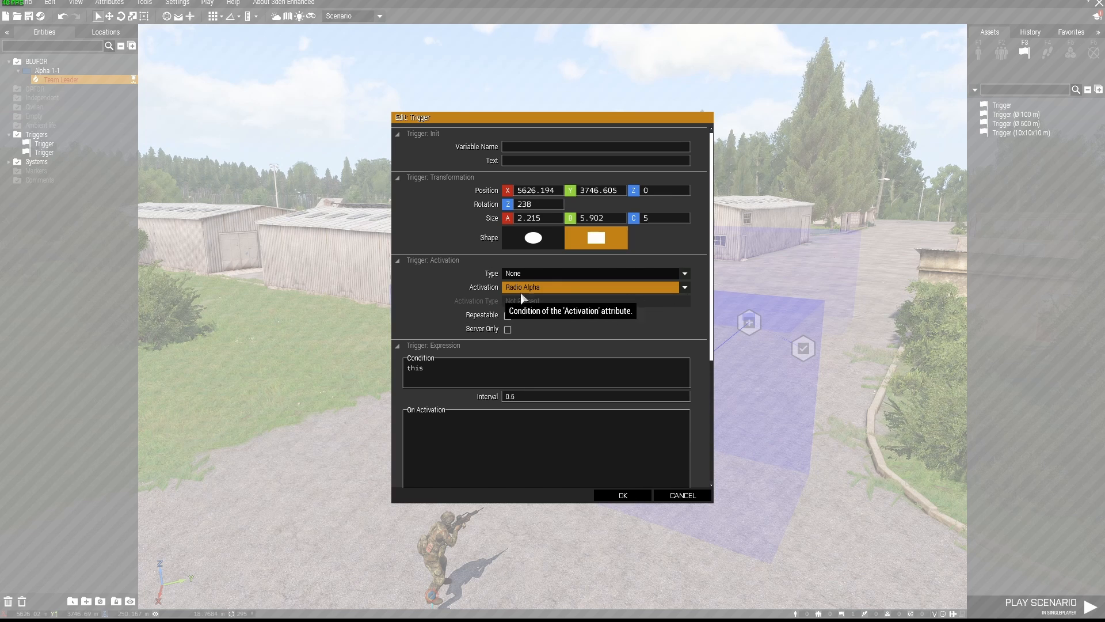
pyautogui.moveTo(578, 305)
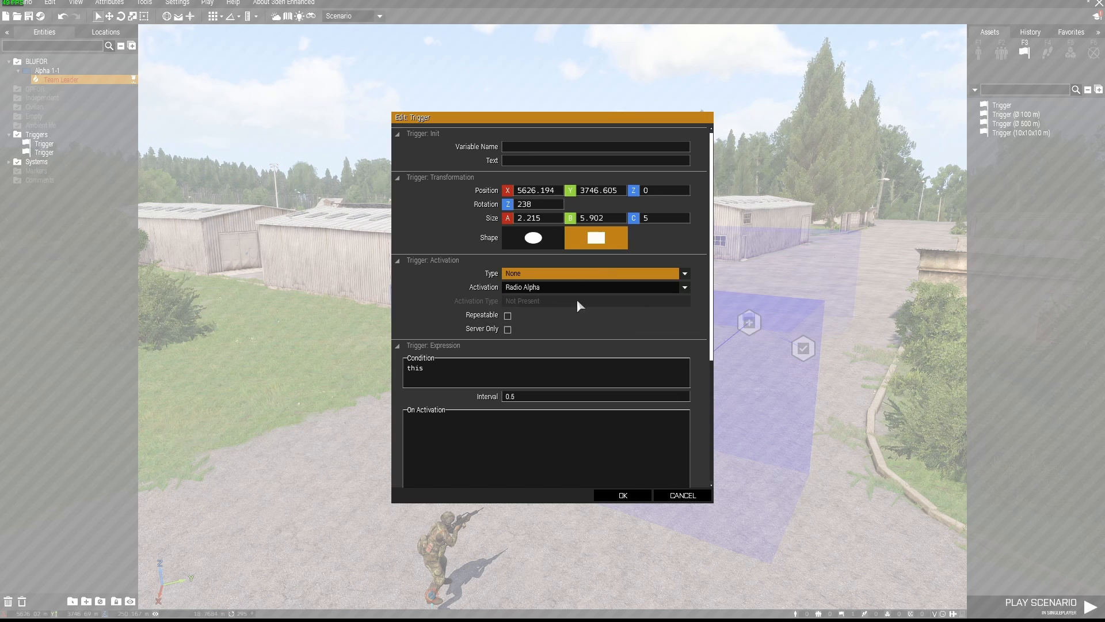
pyautogui.click(620, 494)
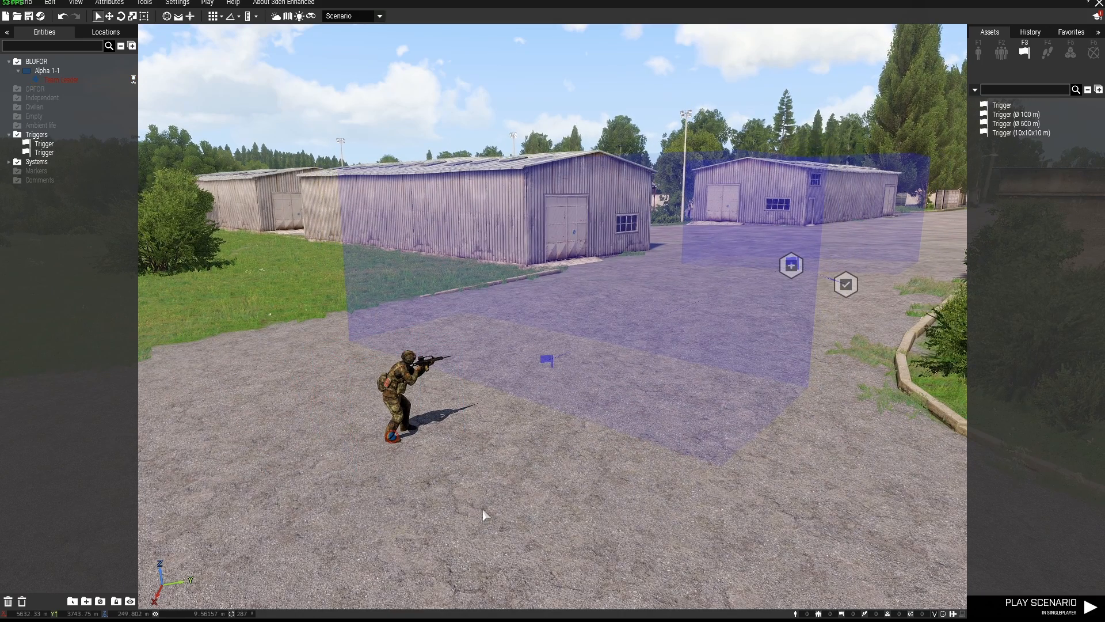
# Step: Play the scenario, move forward to test the radio command, then return to Eden
pyautogui.click(1042, 602)
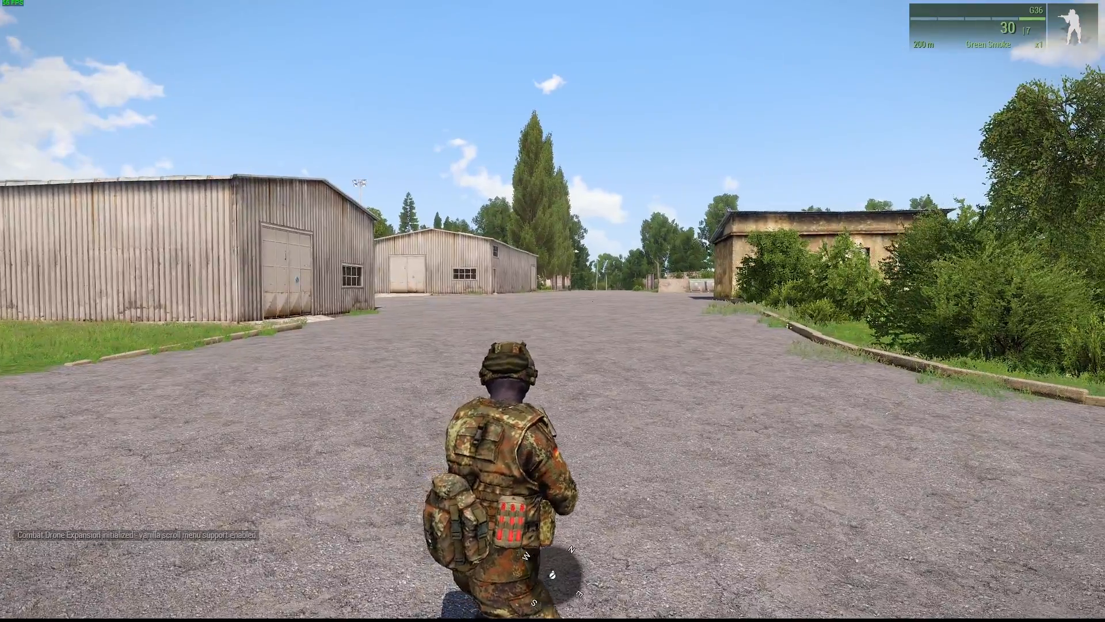
pyautogui.press('w')
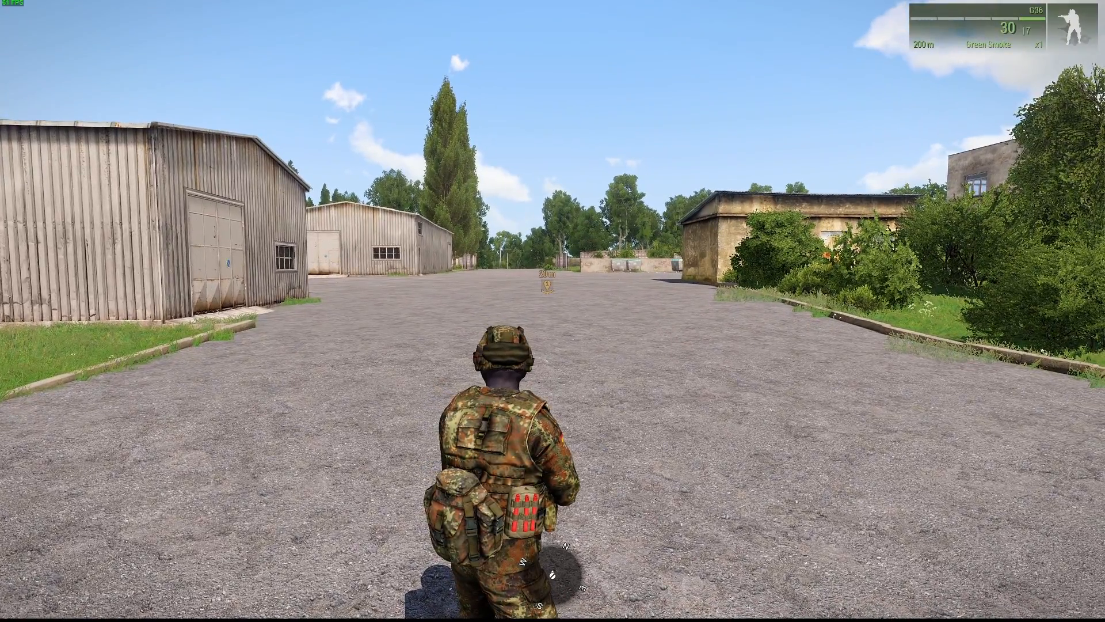
pyautogui.press('w')
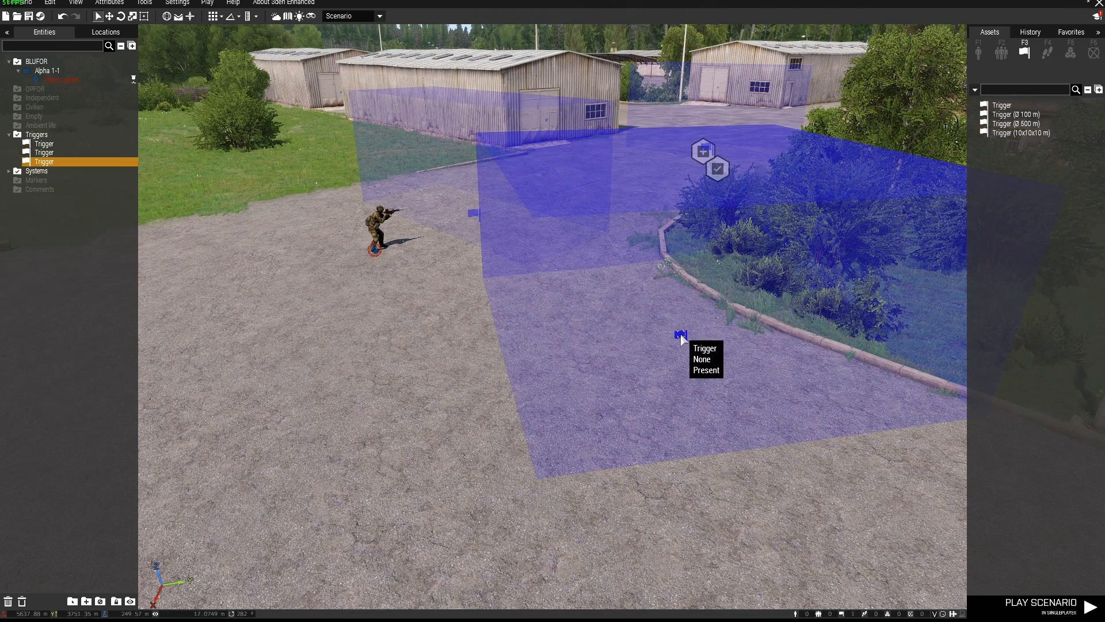
# Step: Inspect the hedge trigger's attributes, cancel, then reopen them and toggle Repeatable
pyautogui.click(682, 286)
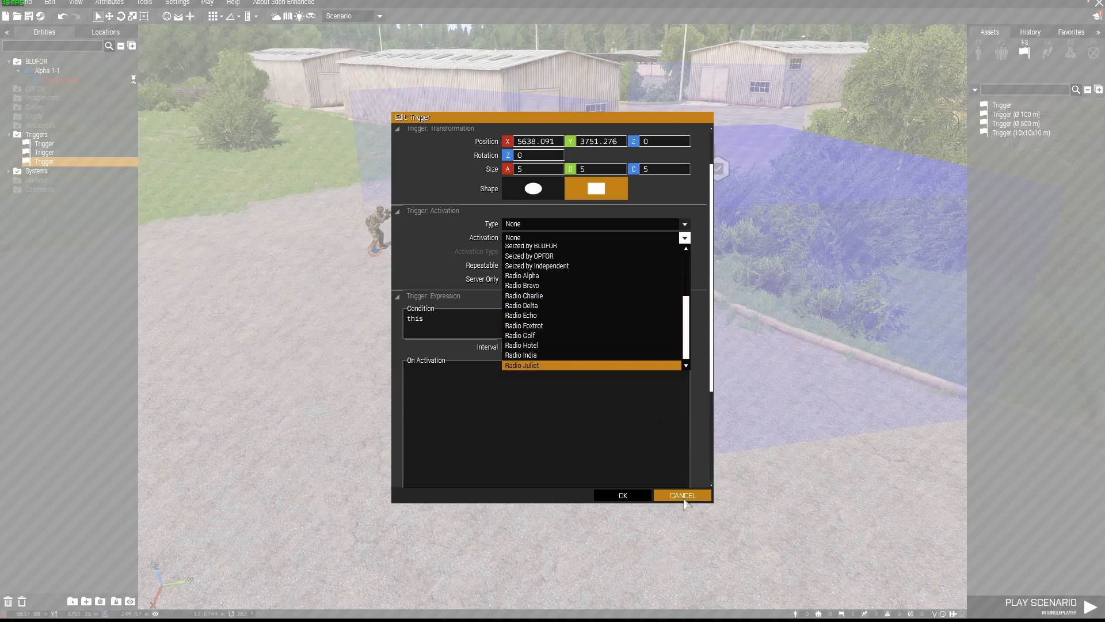
pyautogui.click(680, 495)
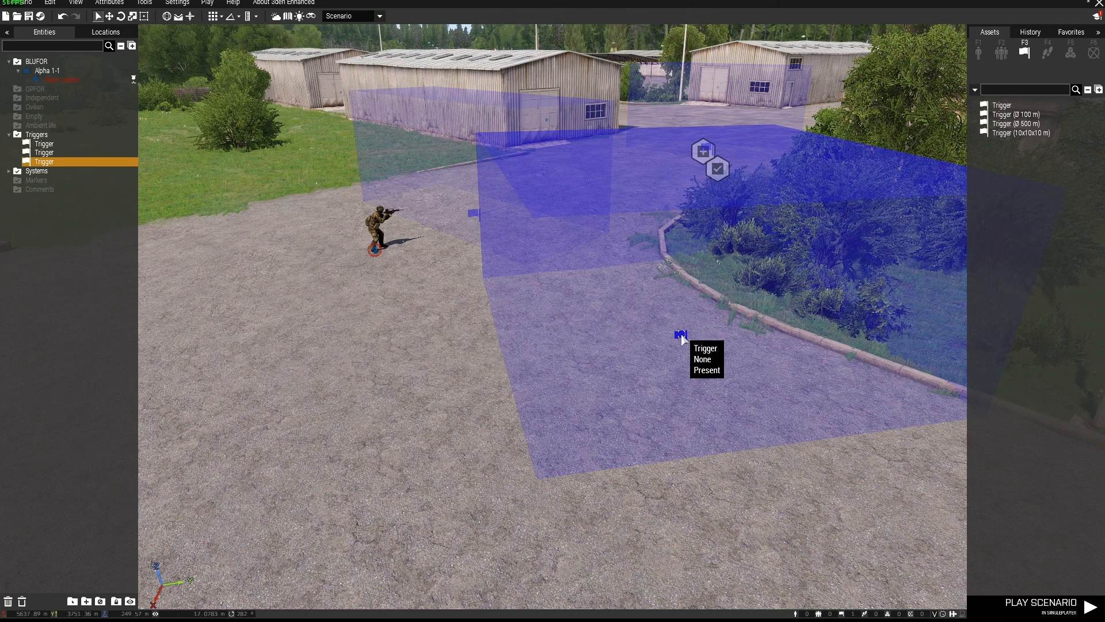
pyautogui.doubleClick(681, 335)
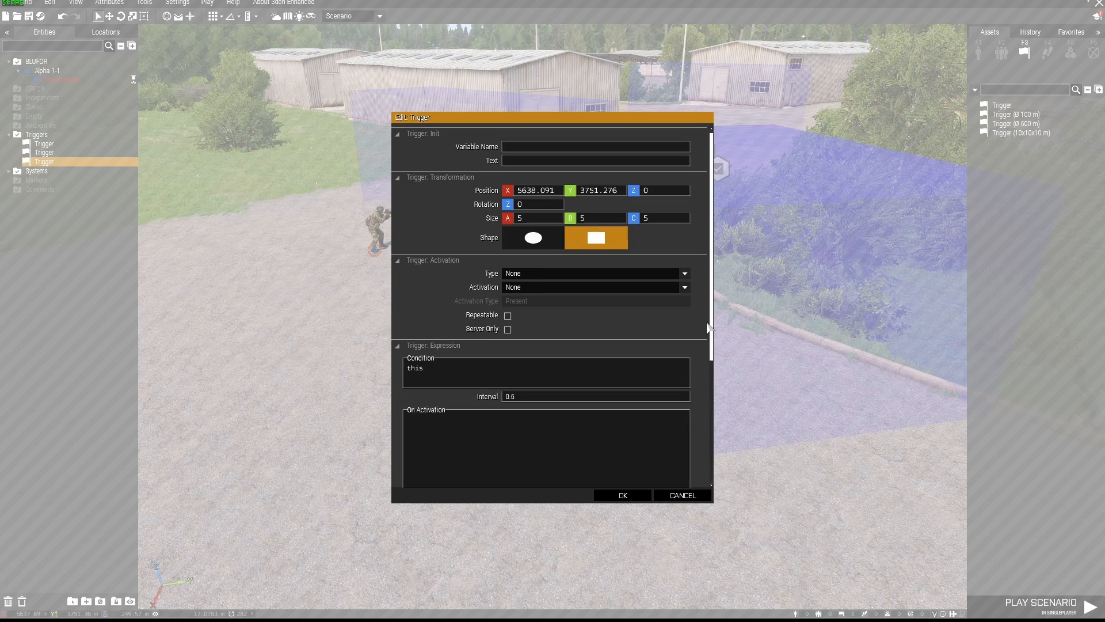
pyautogui.moveTo(507, 316)
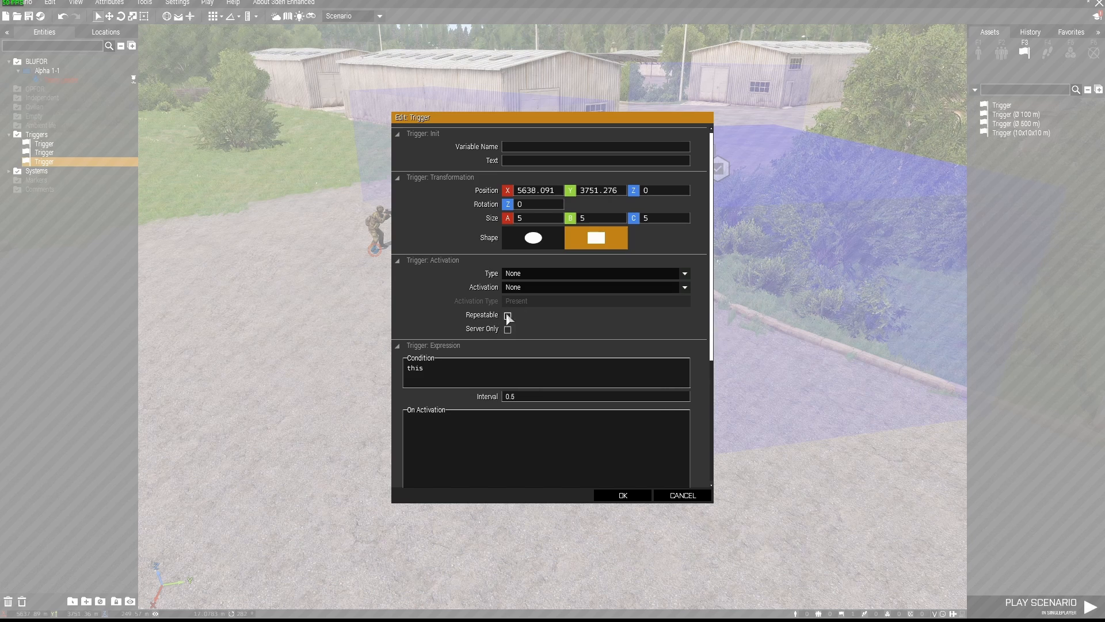
pyautogui.click(621, 495)
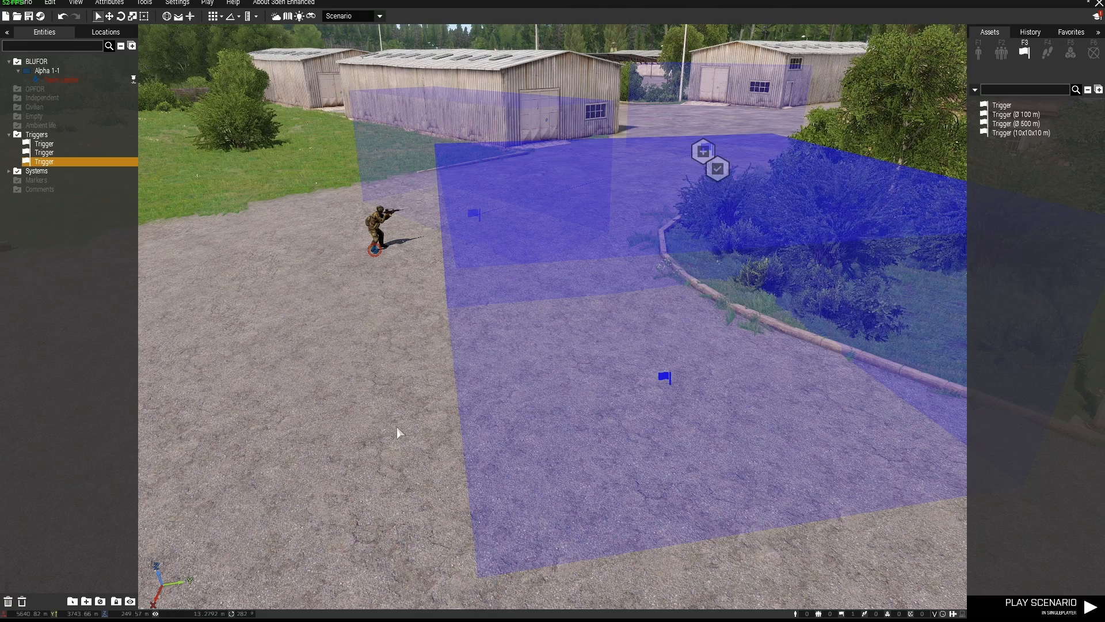
pyautogui.moveTo(415, 429)
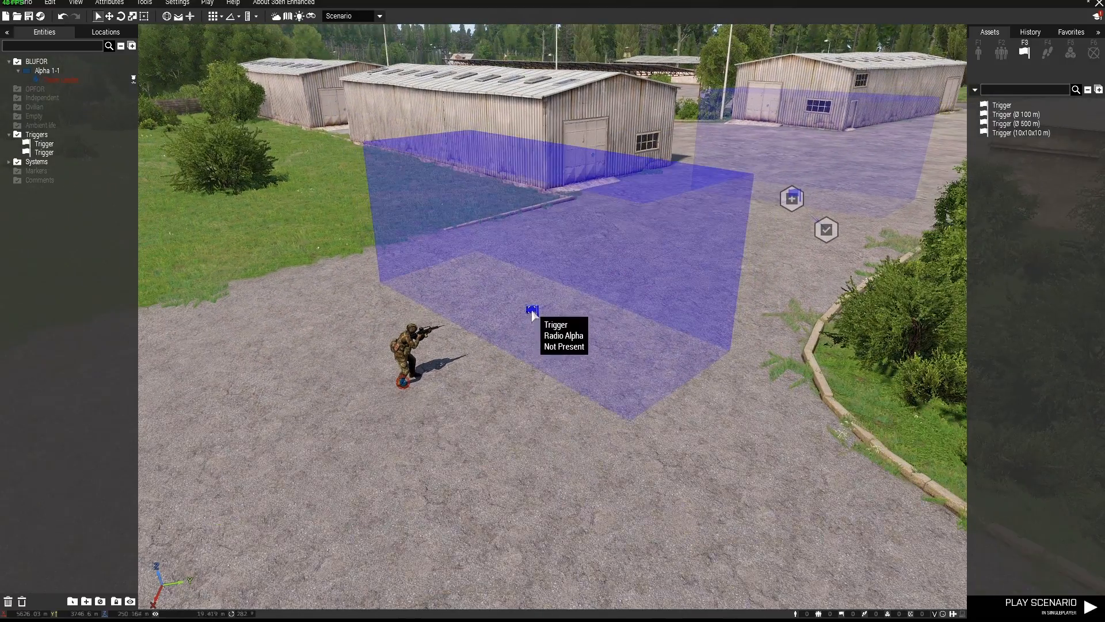
# Step: Label the Radio Alpha trigger 'Spawn Move Task' in its Text field
pyautogui.doubleClick(533, 313)
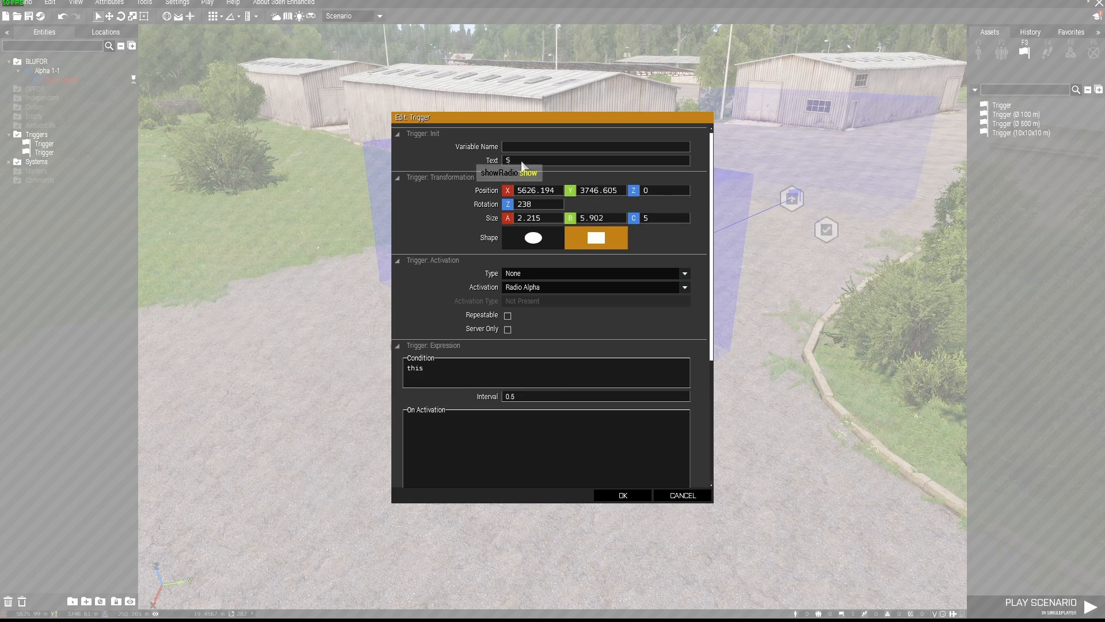
pyautogui.write('Spawn Move Task')
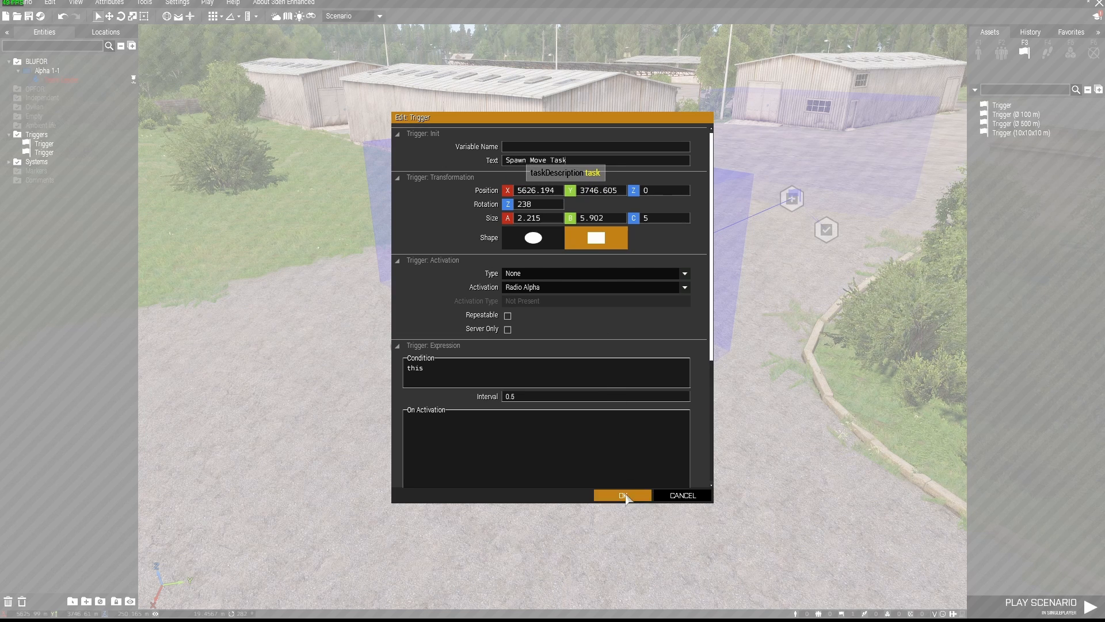
pyautogui.click(621, 495)
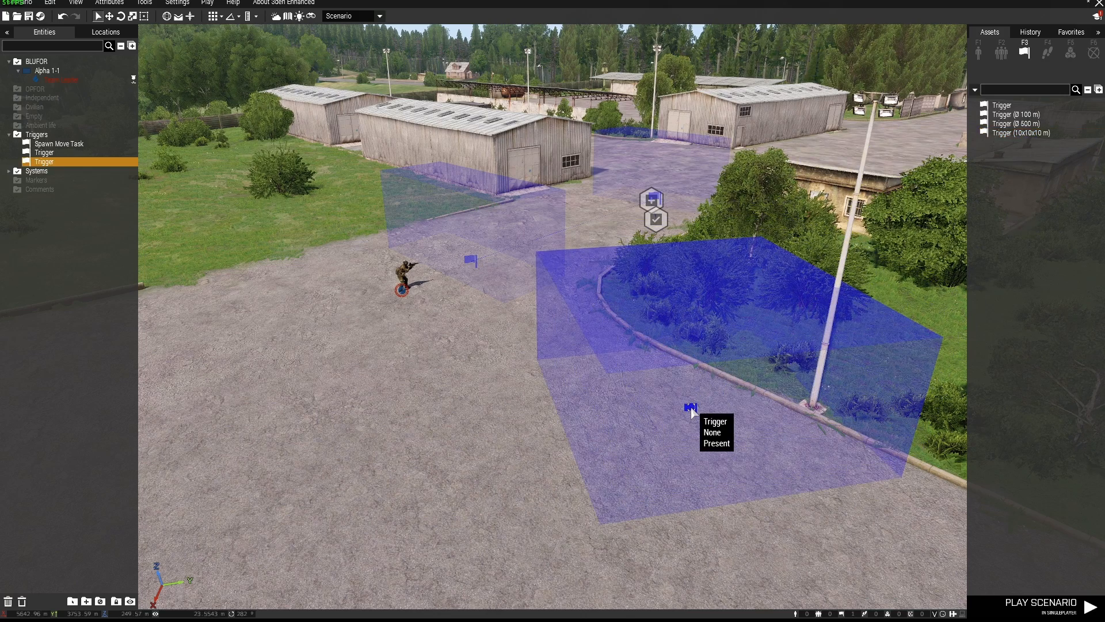
# Step: Set the hedge trigger to Radio Bravo and label it 'Spawn Enemy Troops'
pyautogui.doubleClick(691, 408)
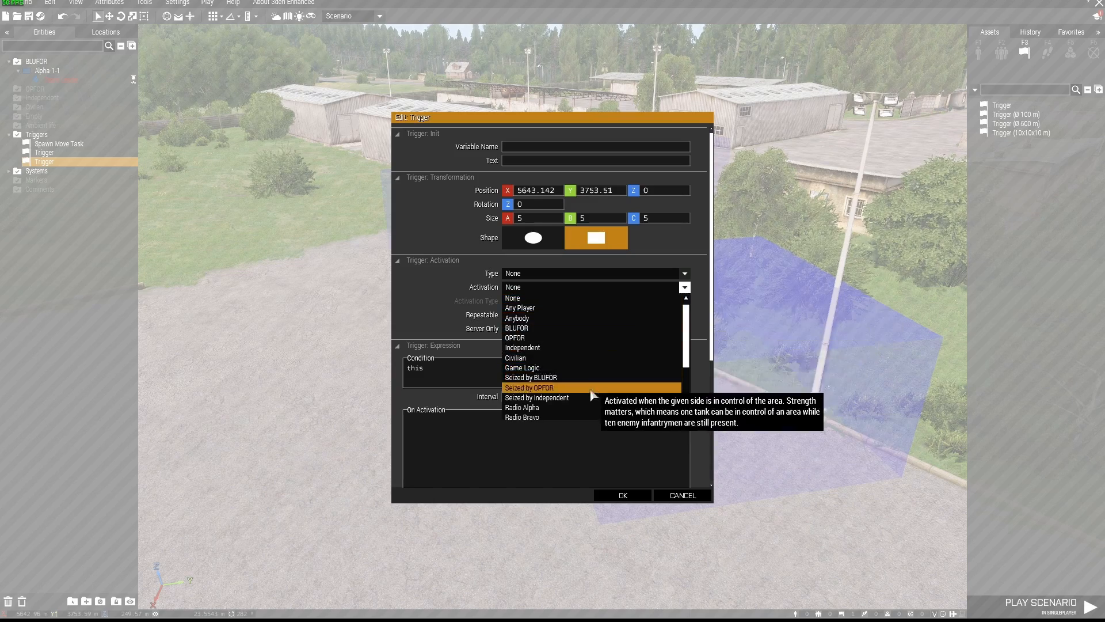
pyautogui.click(521, 417)
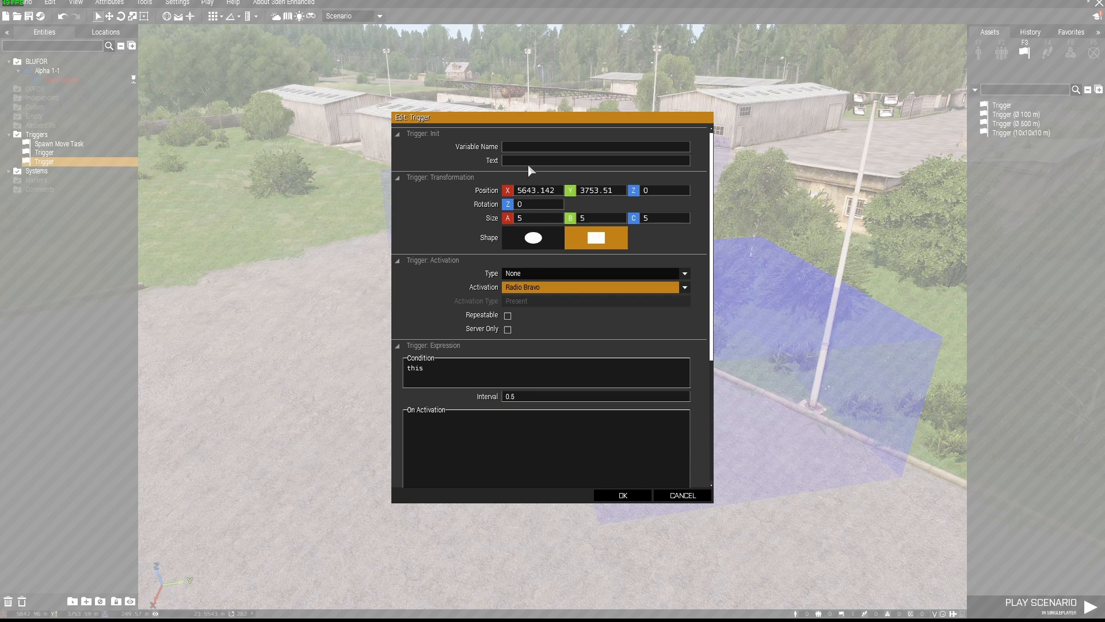
pyautogui.click(596, 160)
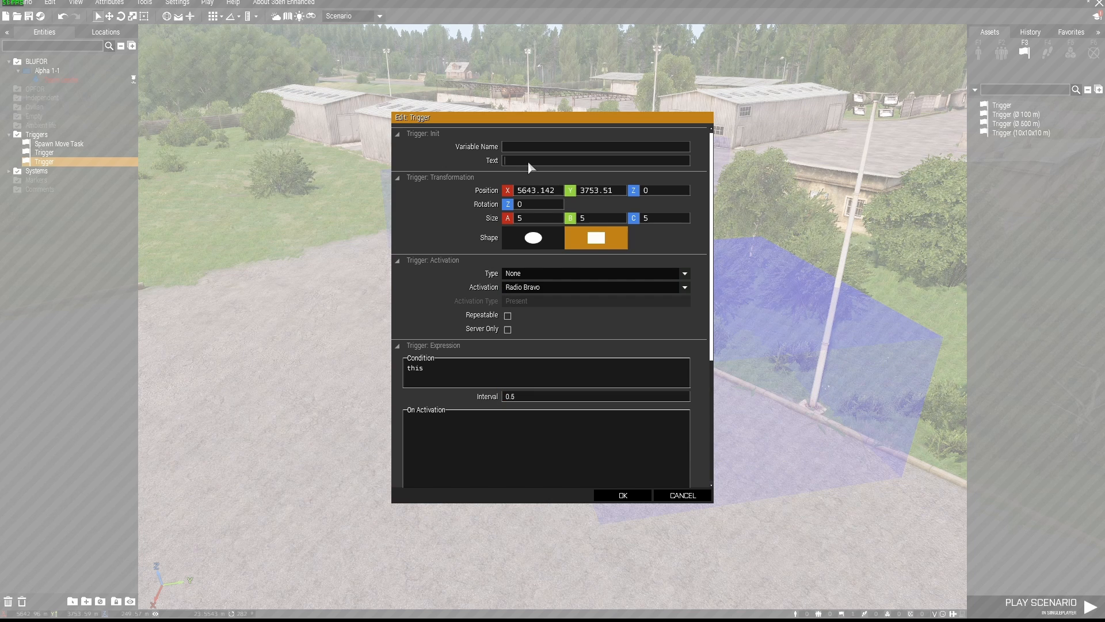
pyautogui.write('Spawn Enemy Troops')
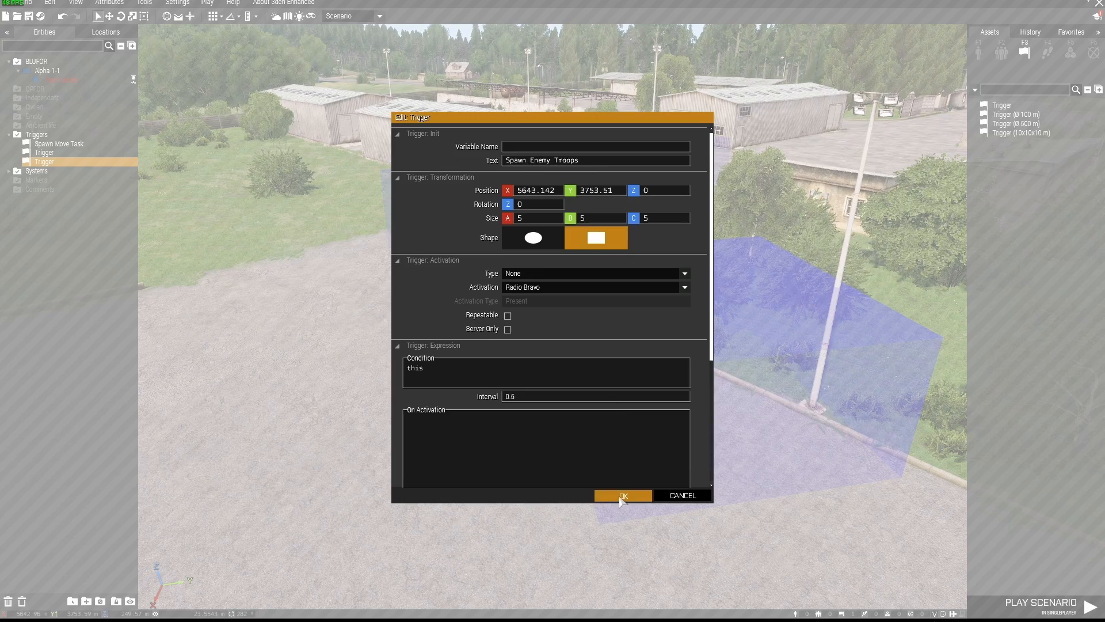
pyautogui.click(622, 495)
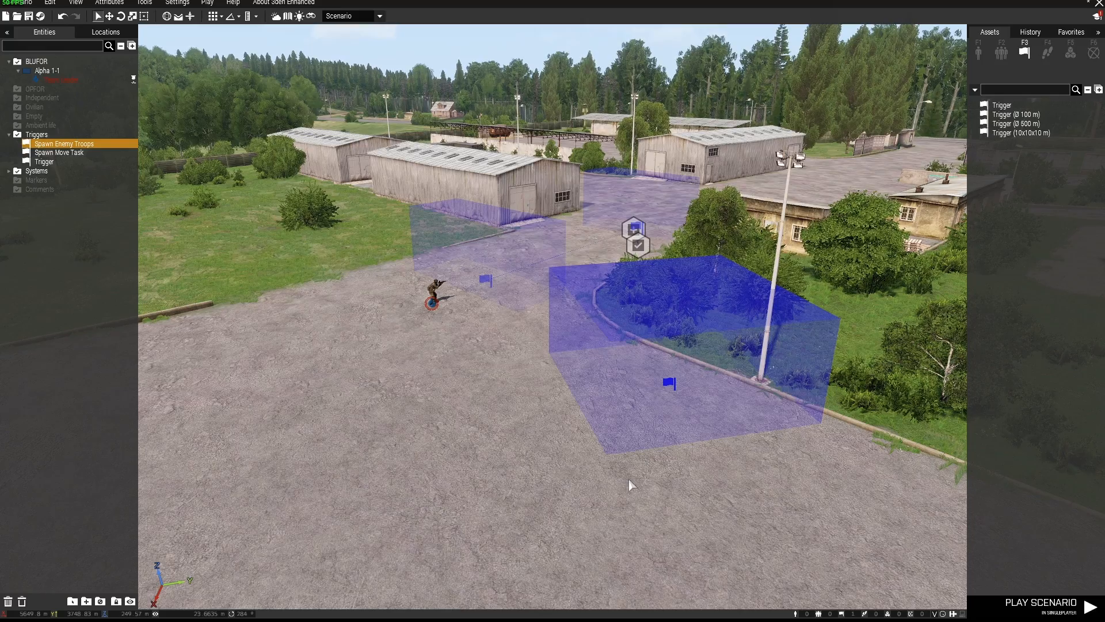
# Step: Start the scenario to test the Alpha and Bravo radio triggers in-game
pyautogui.click(1042, 602)
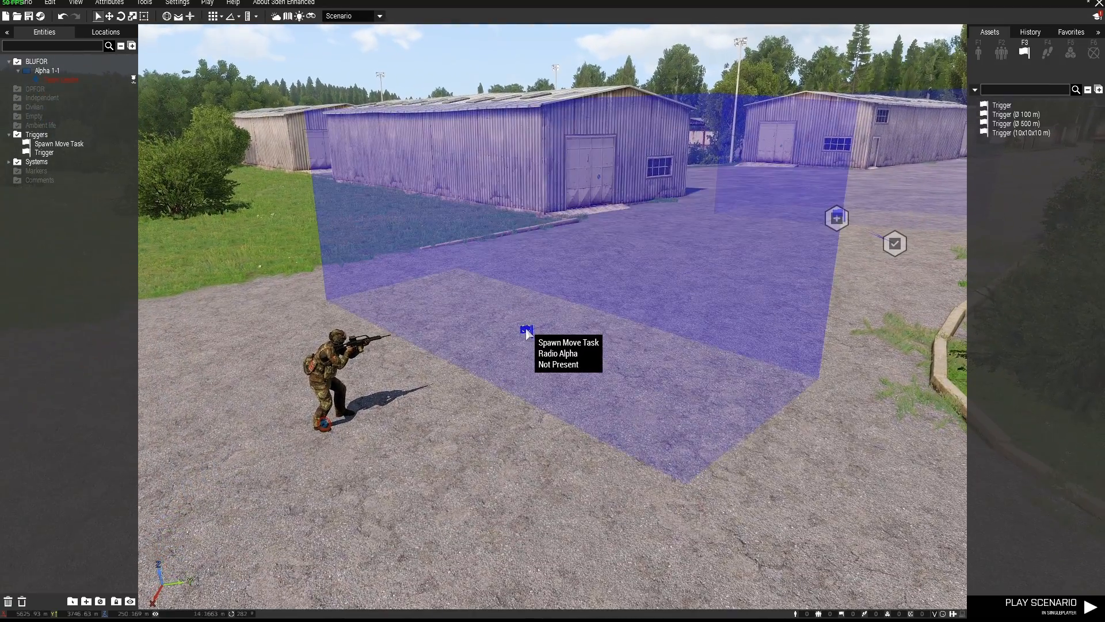
# Step: Switch the Spawn Move Task trigger's activation from Radio Alpha to Any Player and confirm
pyautogui.doubleClick(526, 330)
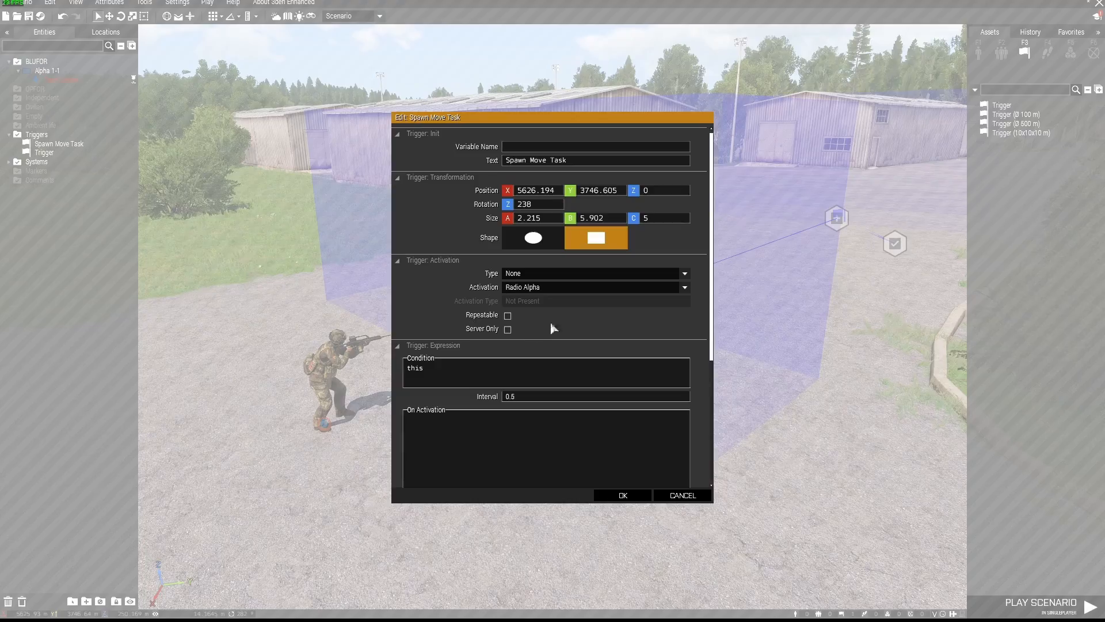
pyautogui.click(682, 286)
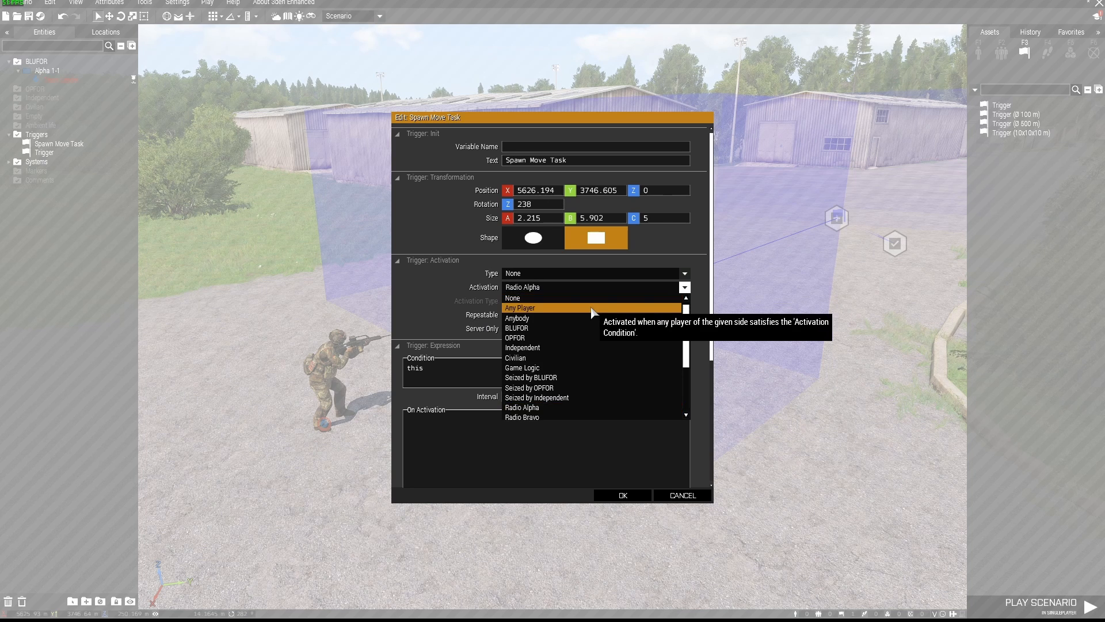
pyautogui.click(520, 307)
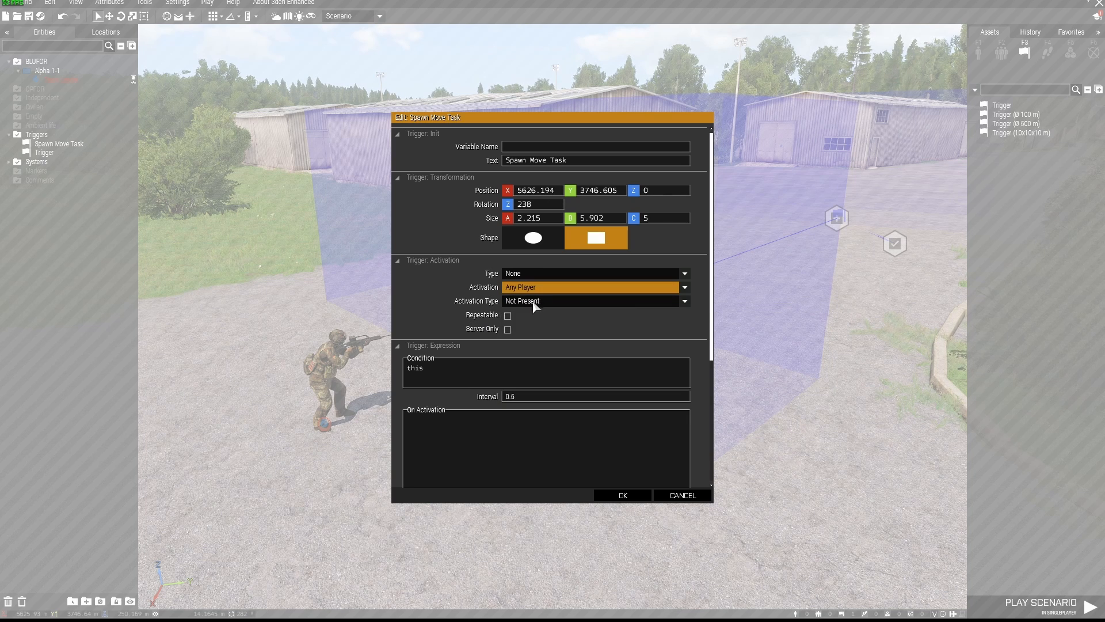
pyautogui.click(620, 495)
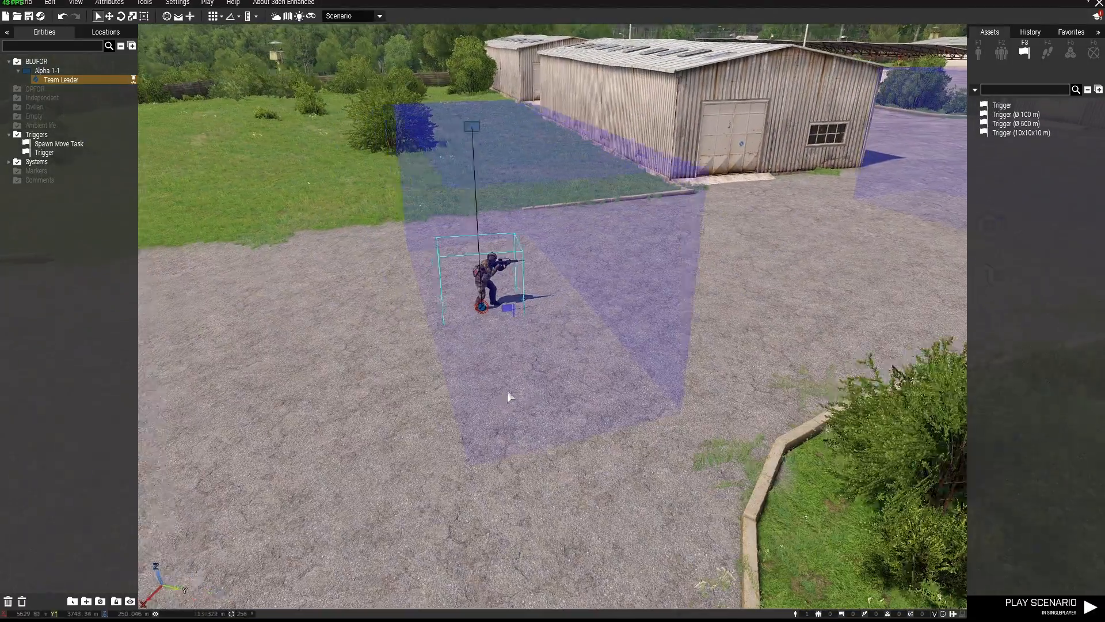
pyautogui.click(1041, 602)
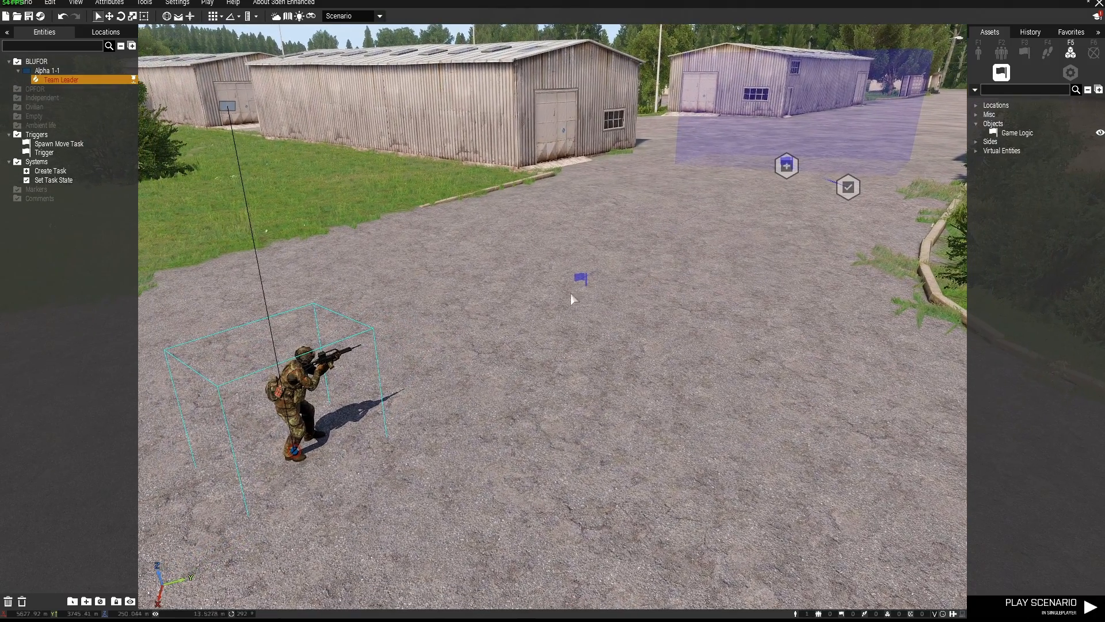
pyautogui.click(58, 144)
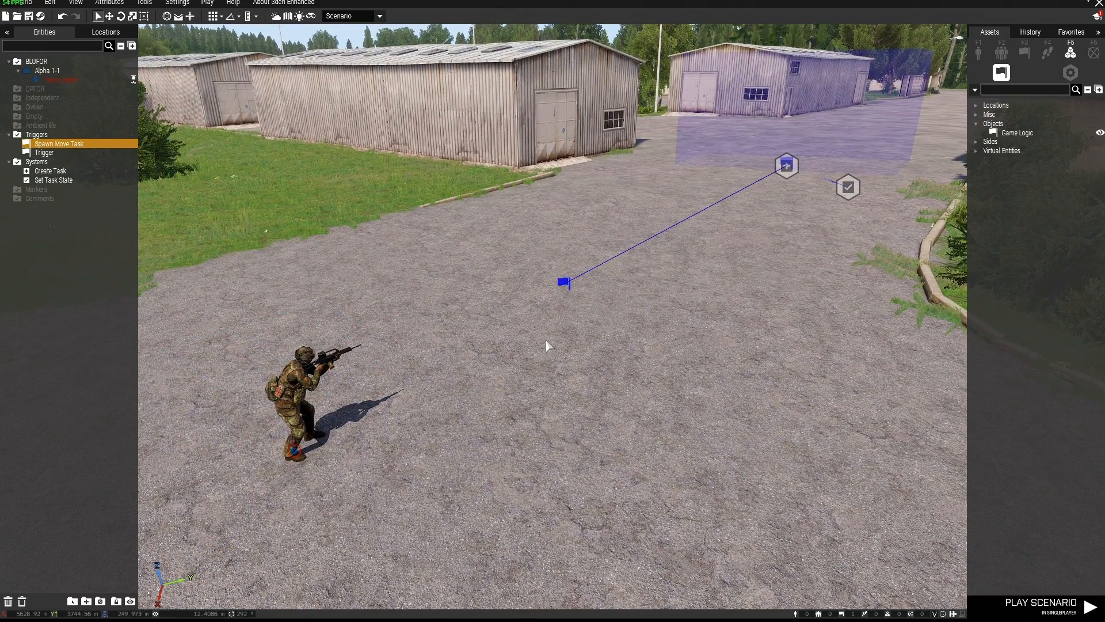